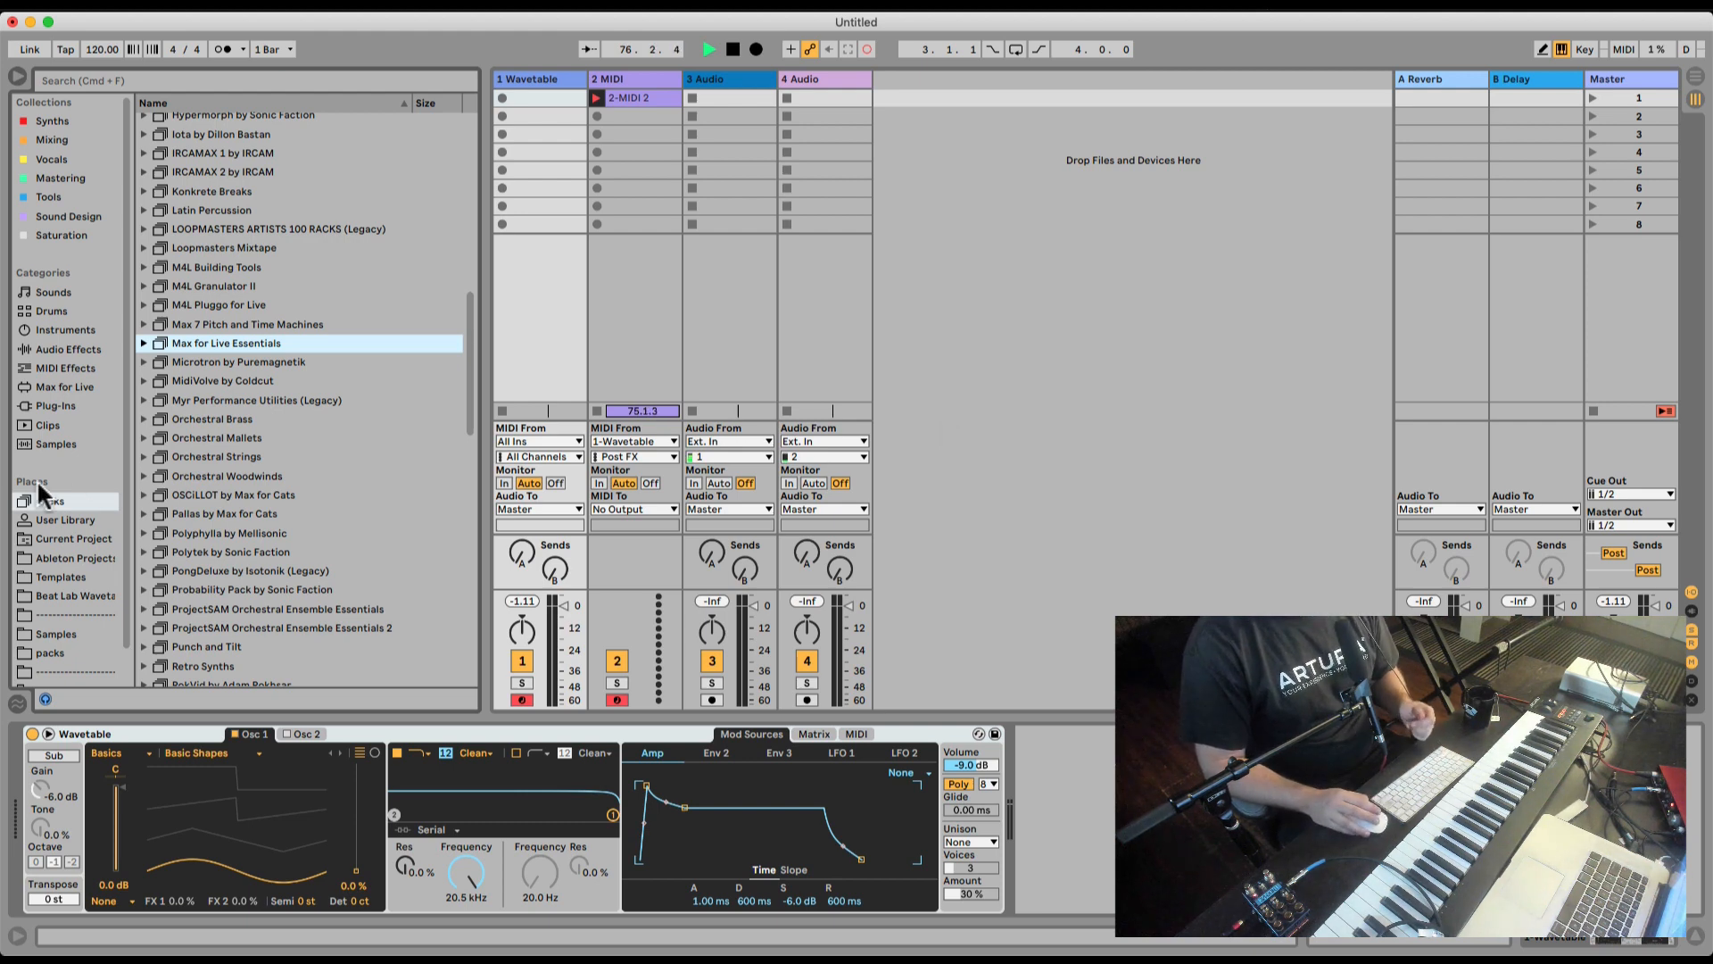
- Load Arp.amxd from the Max for Live Essentials pack onto the Wavetable track
double_click(227, 343)
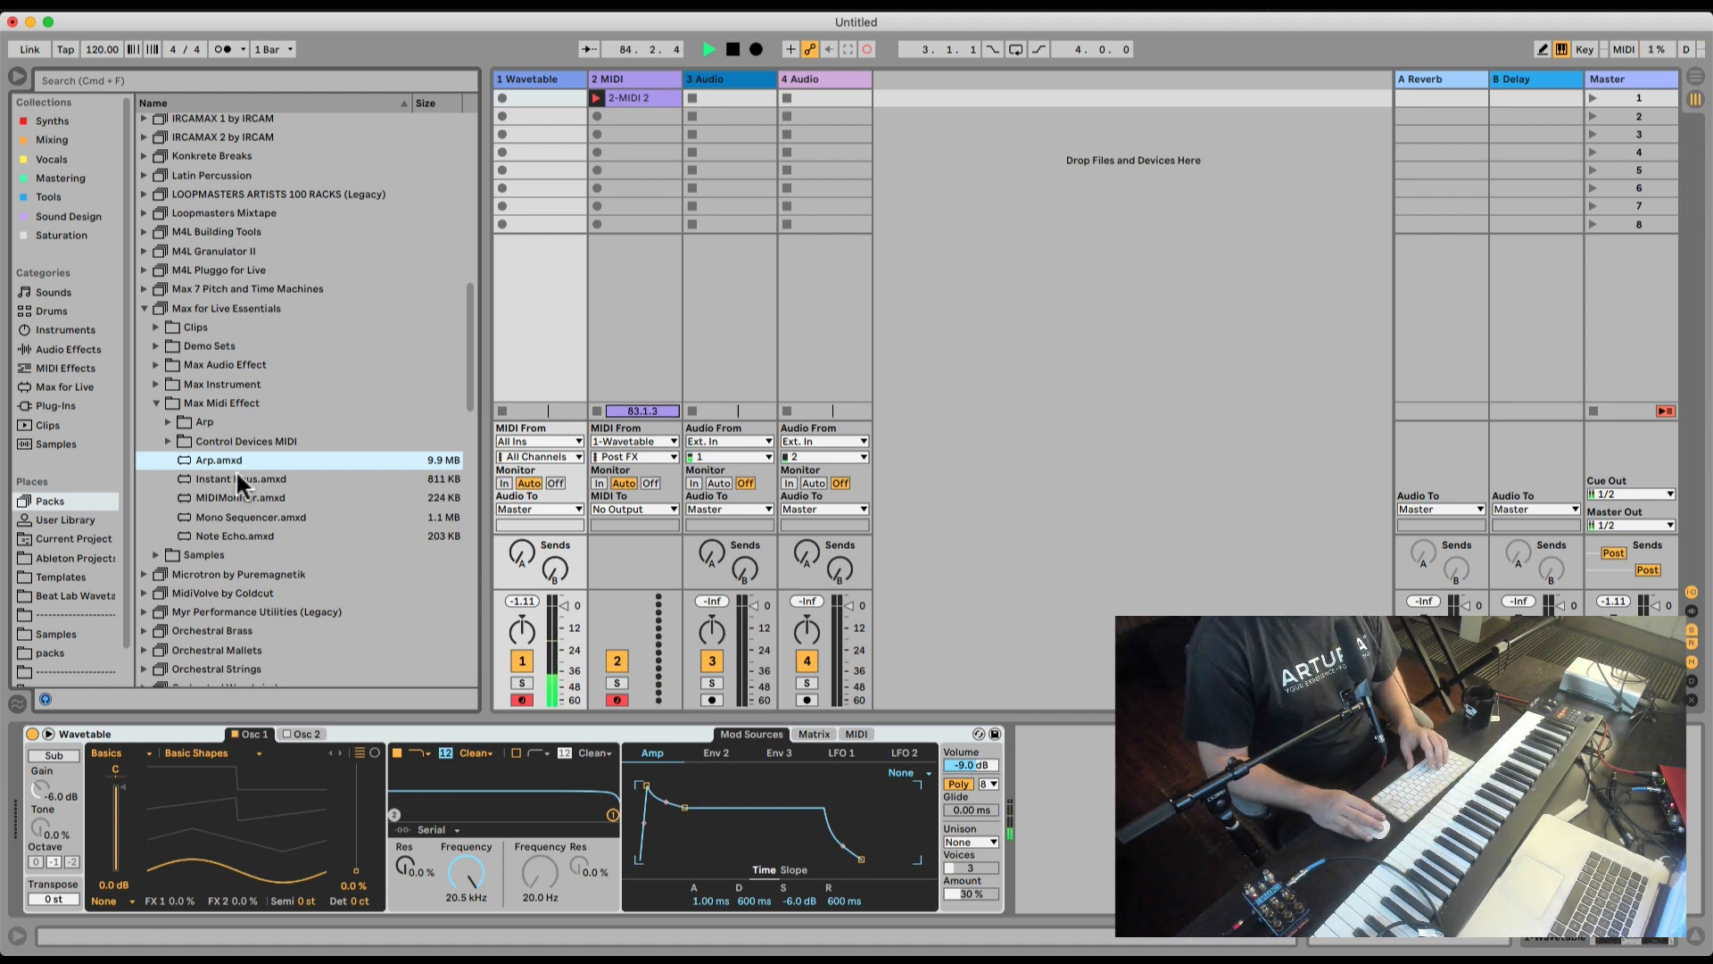
double_click(218, 458)
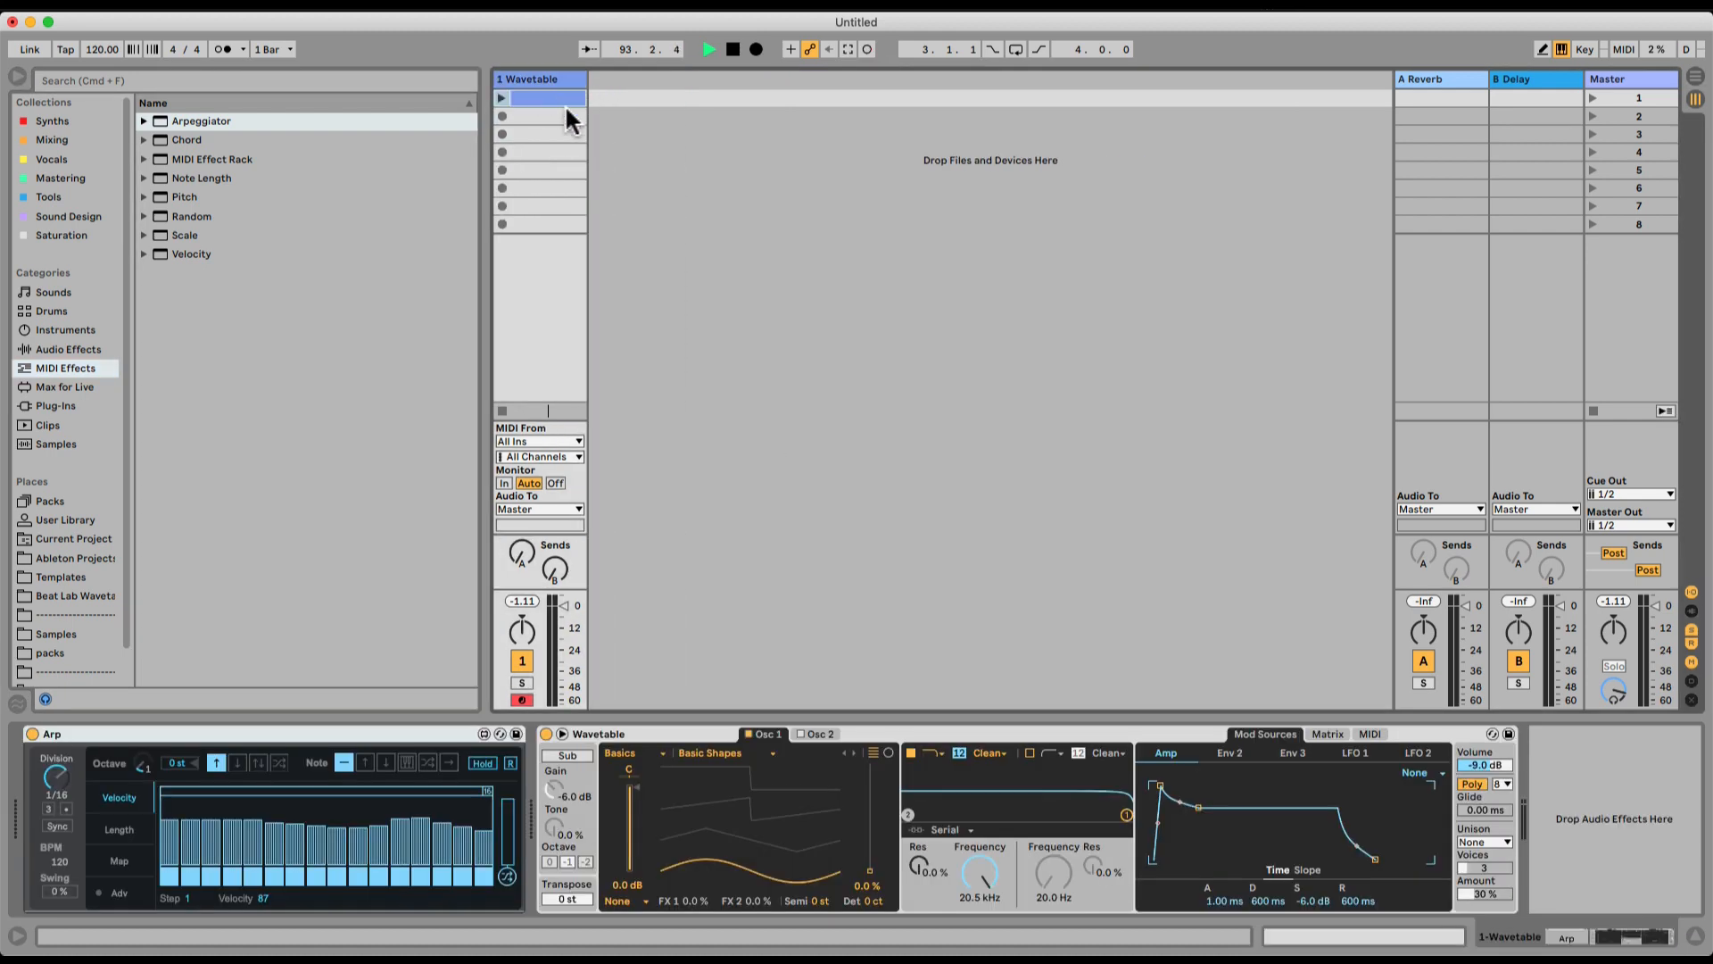
double_click(539, 98)
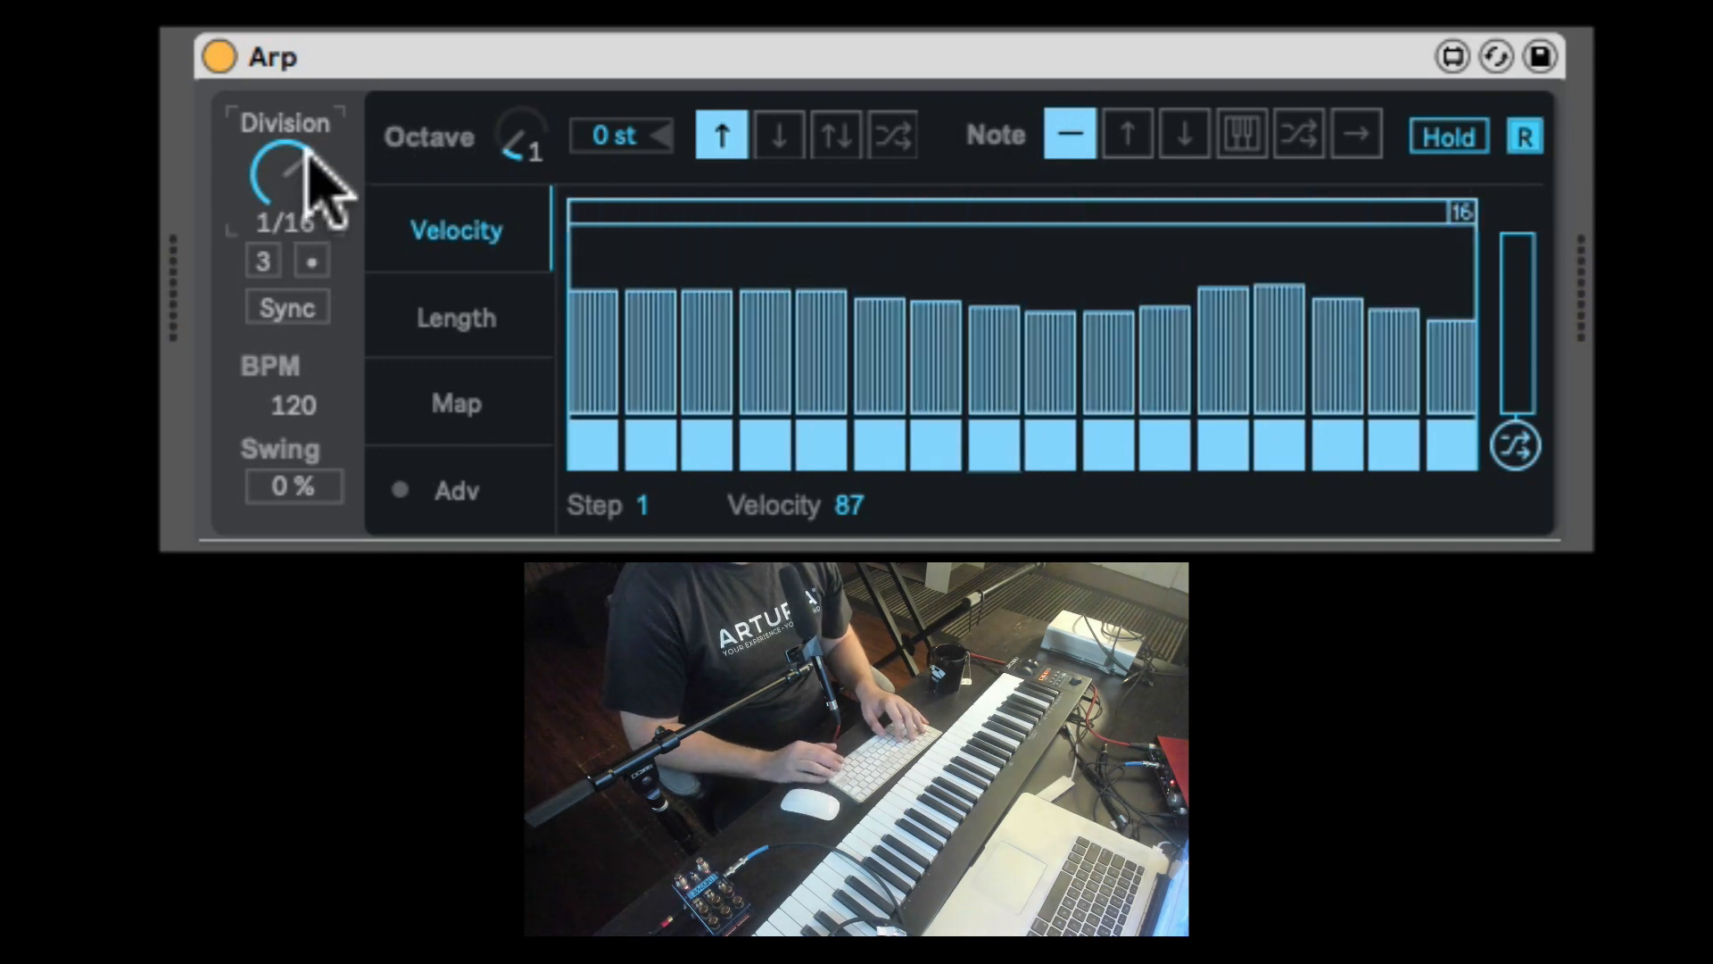
- Try the Free-mode Division rate, re-sync to 1/16 tempo steps, and audition swing back to 0%
left_click_drag(285, 175, 286, 130)
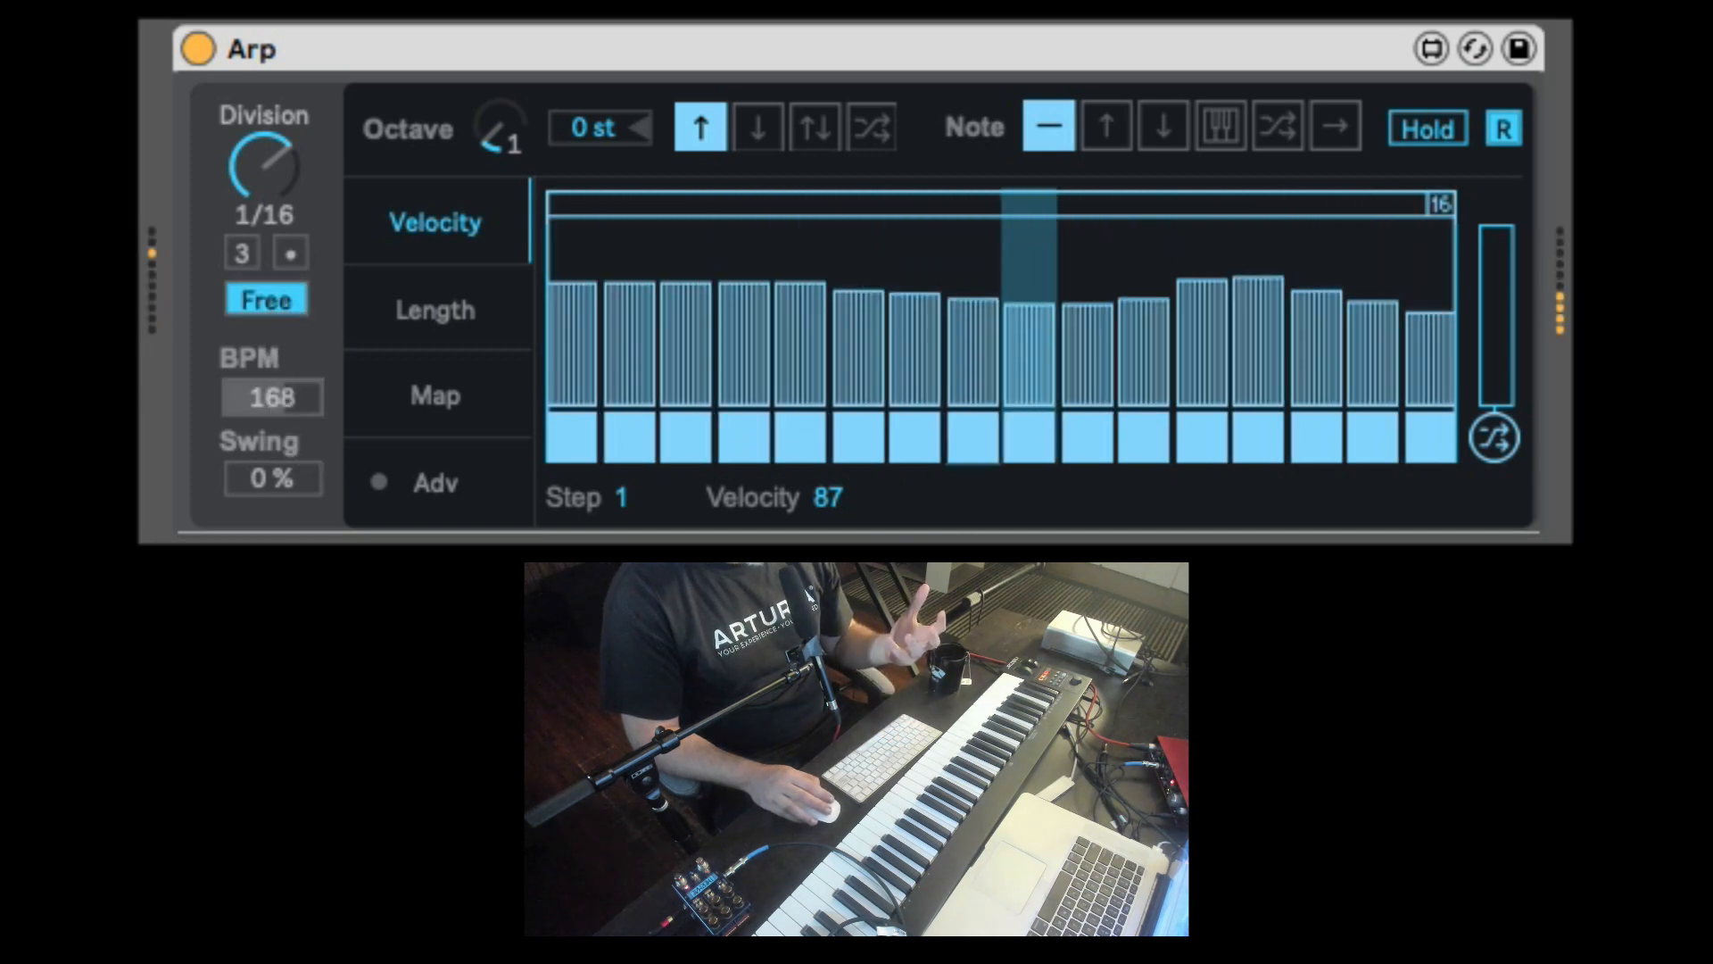
left_click(265, 298)
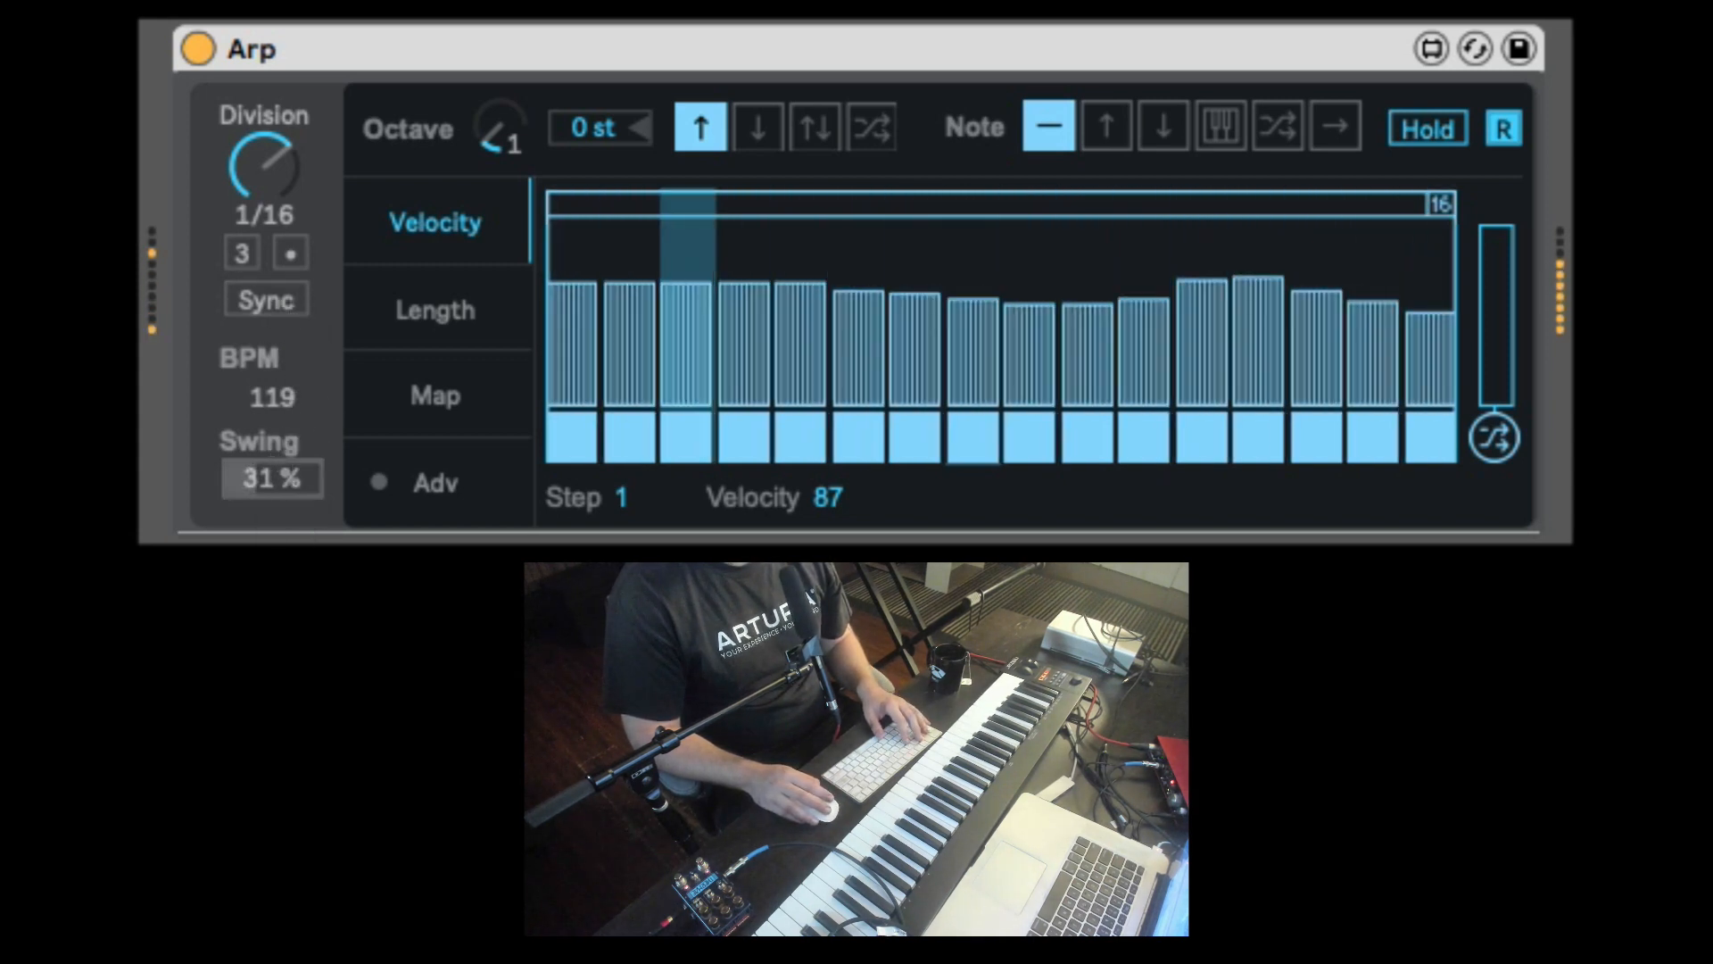
left_click_drag(271, 479, 271, 416)
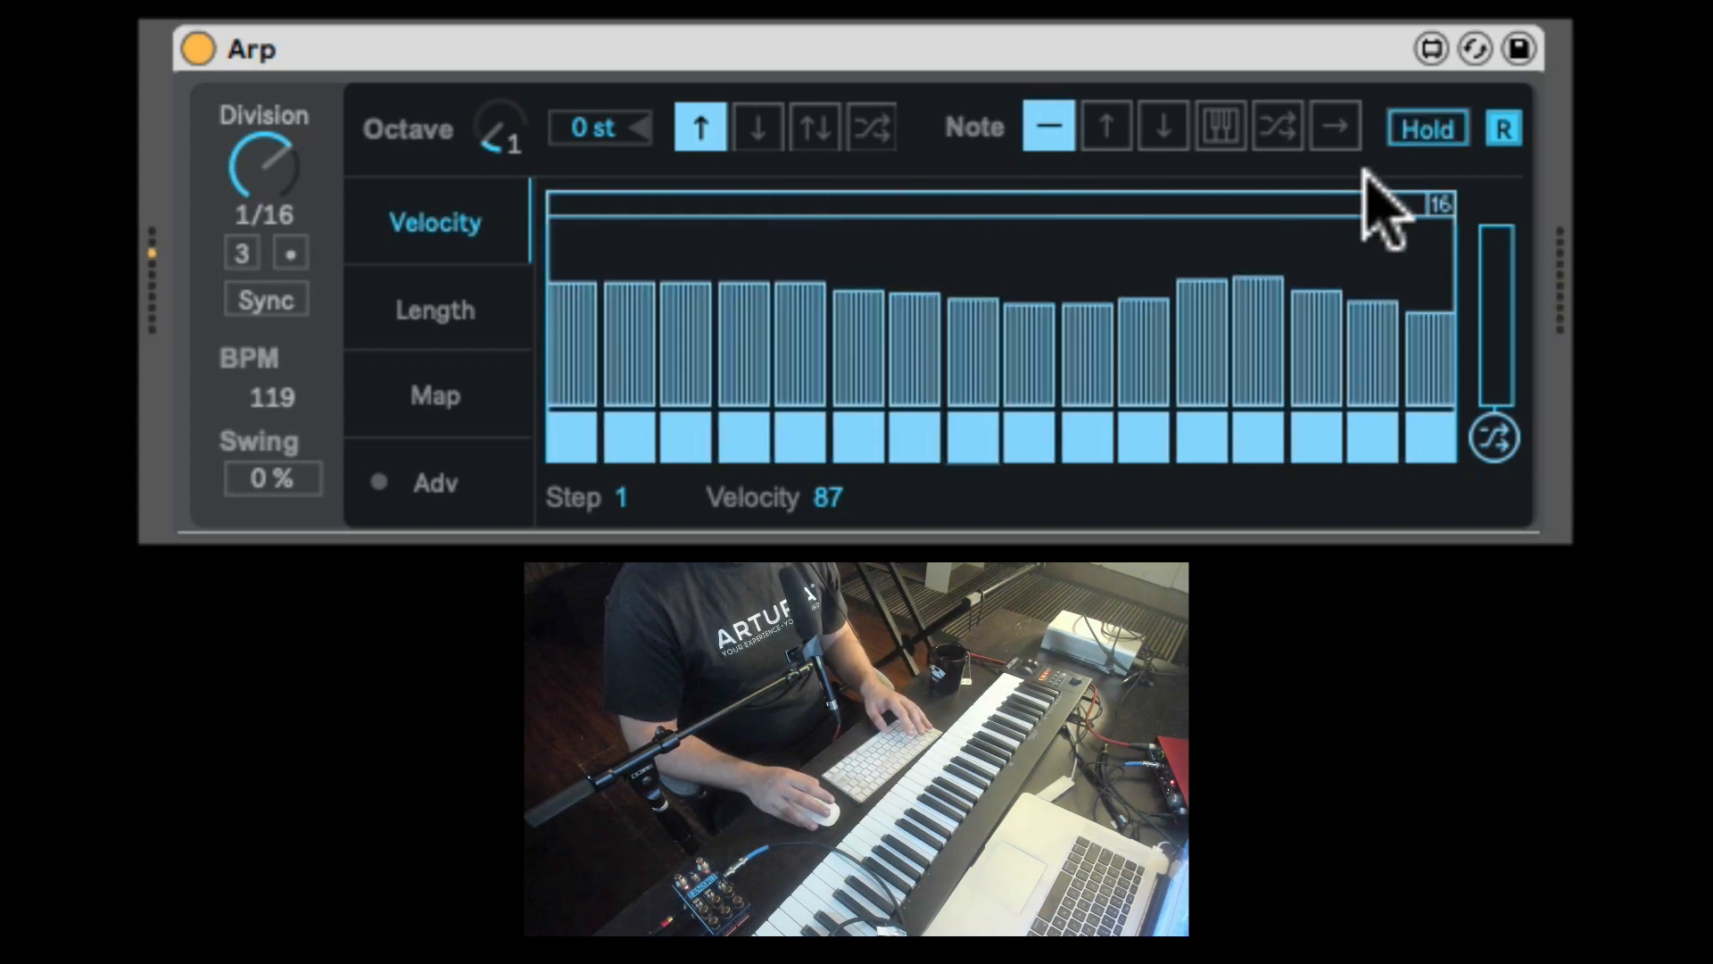
mouse_move(1344, 212)
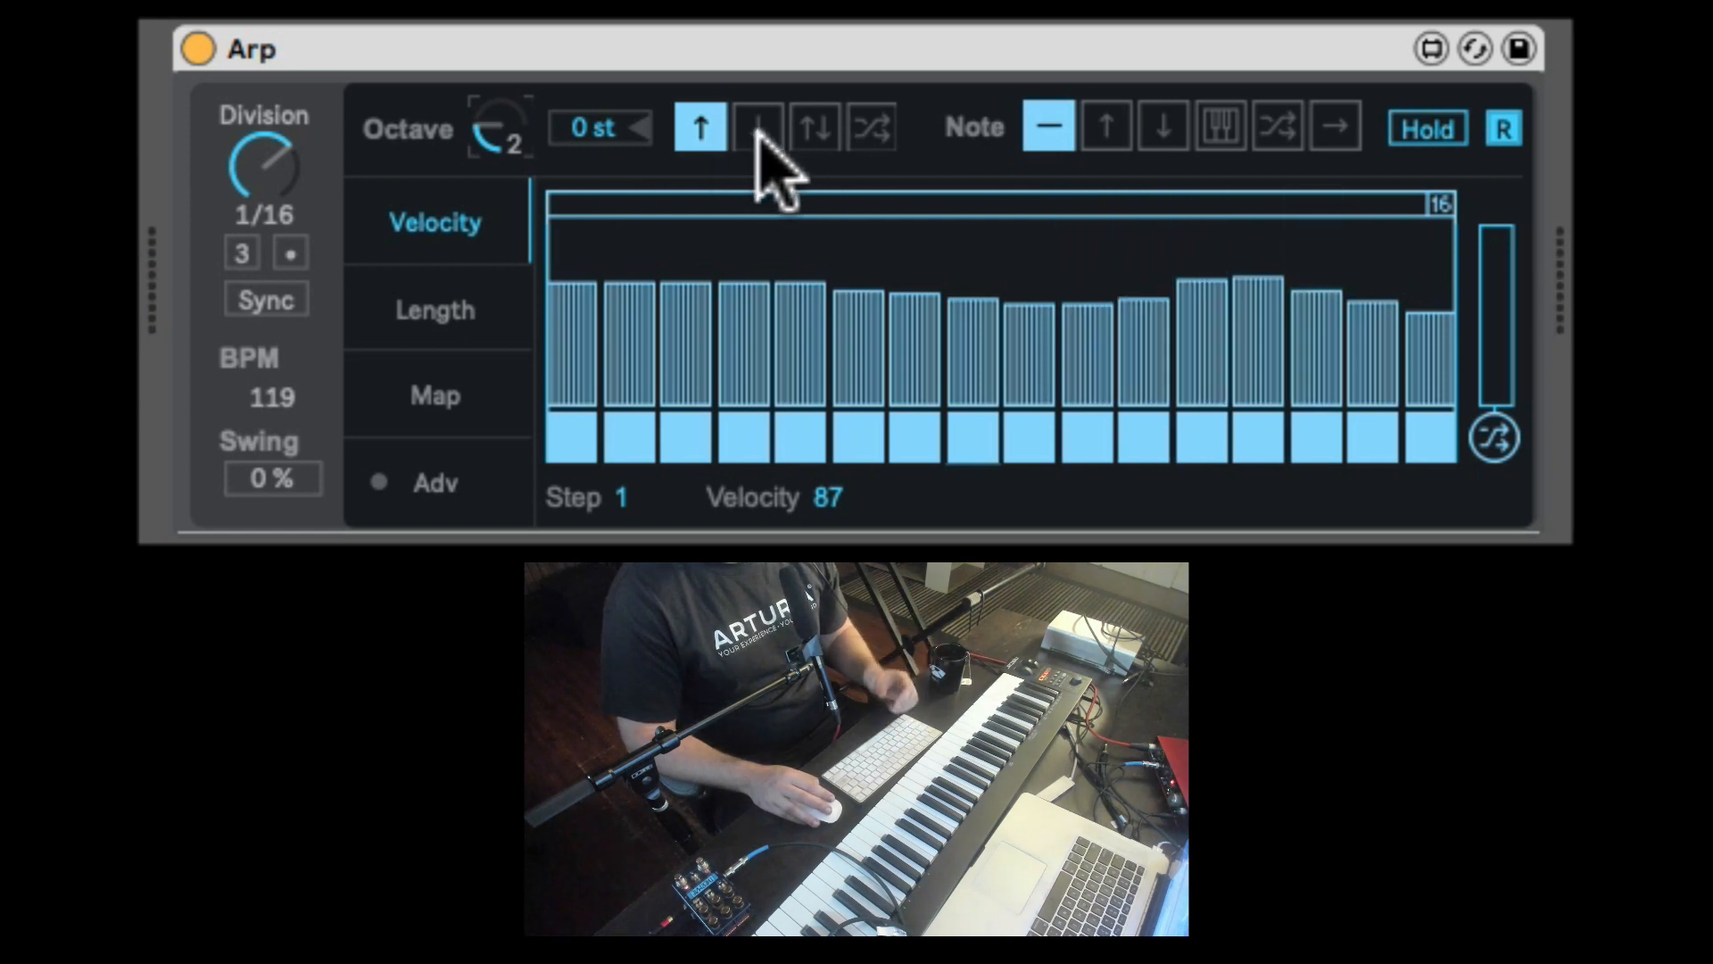
- Try Down, Up, Up/Down and Random octave directions over two octaves, ending on Up
left_click(756, 127)
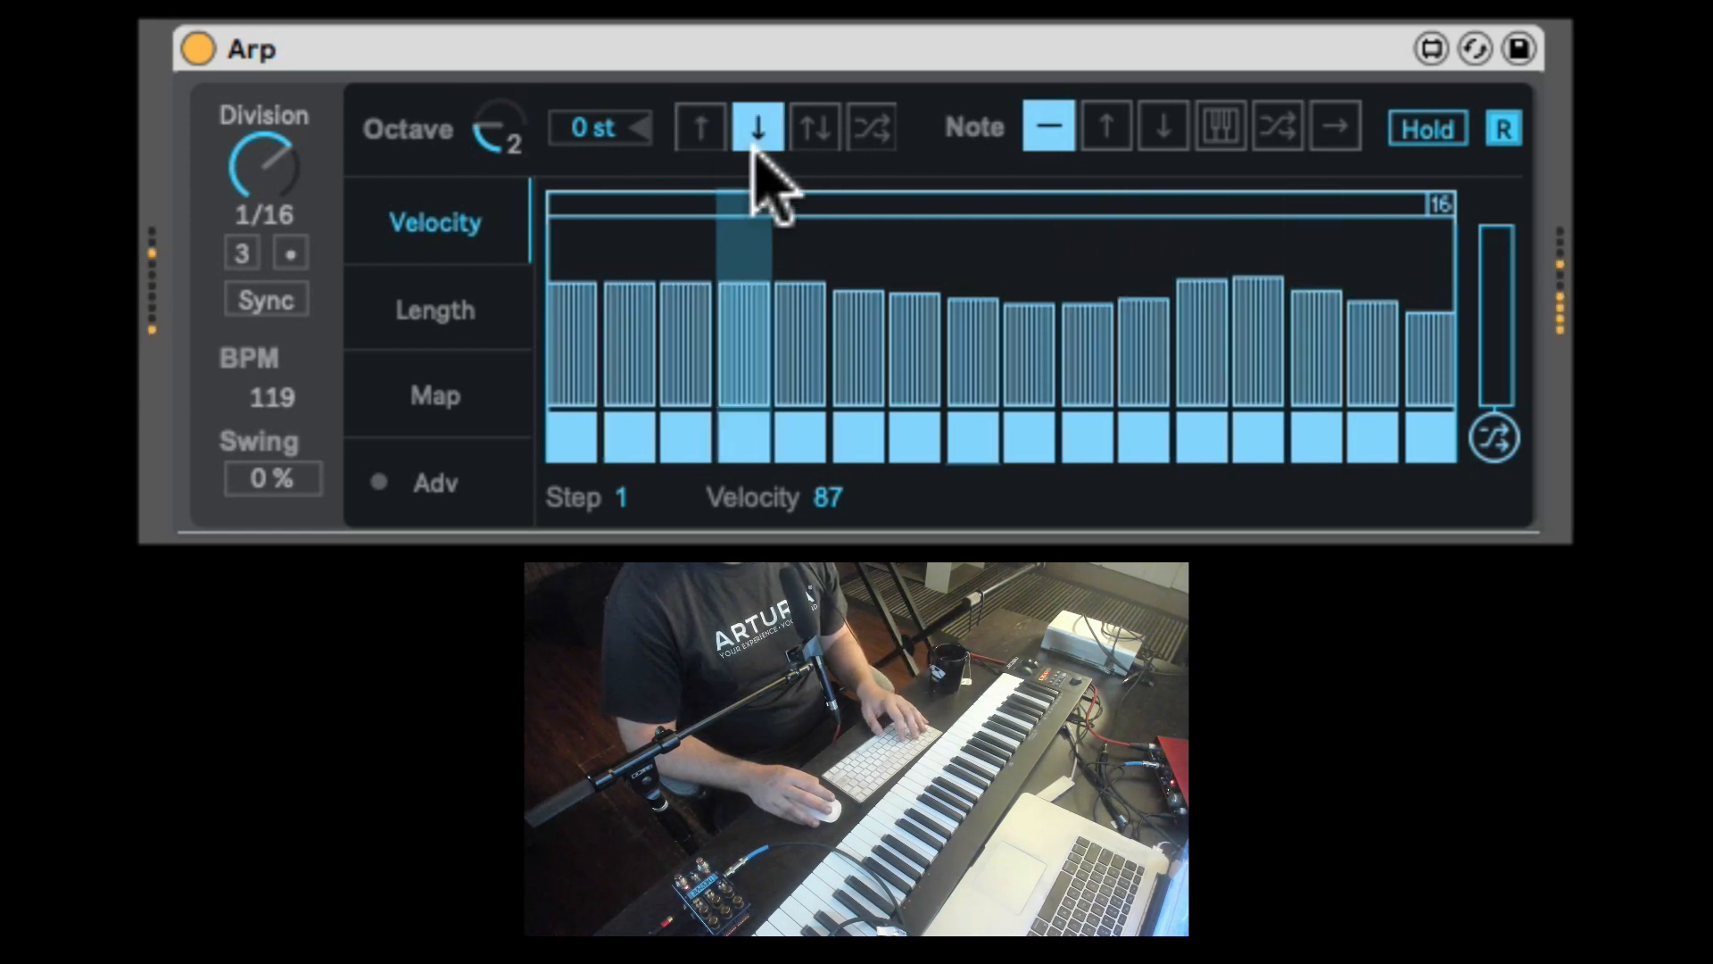
left_click(698, 127)
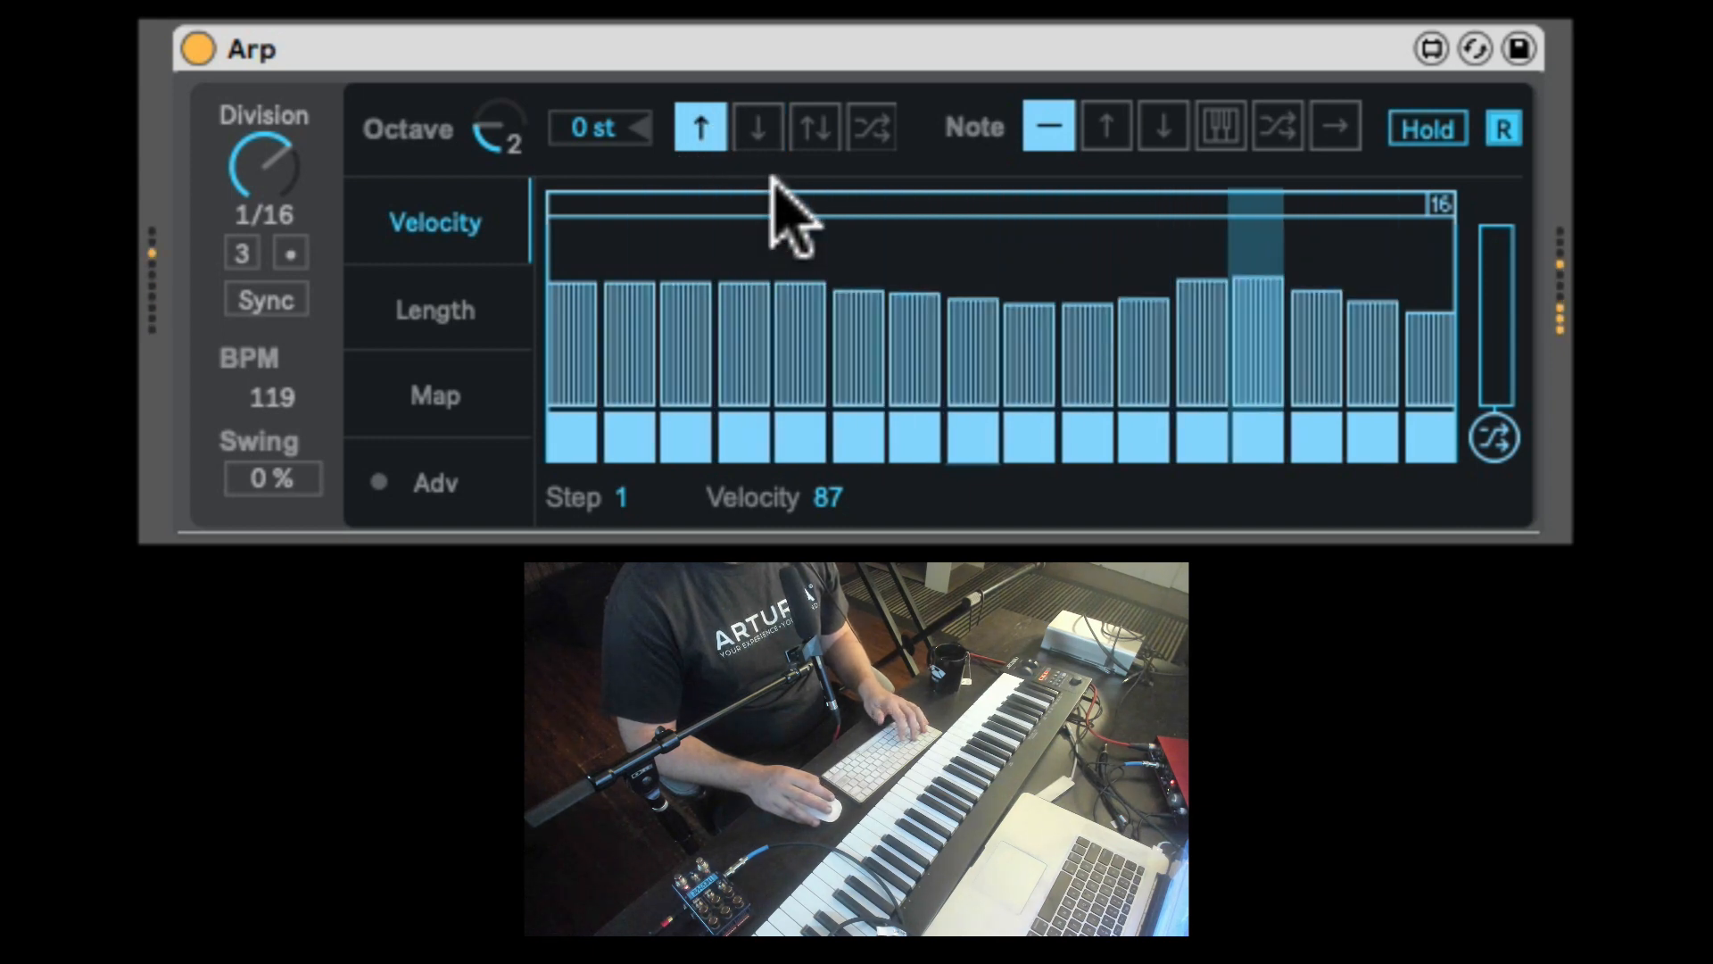
left_click(813, 125)
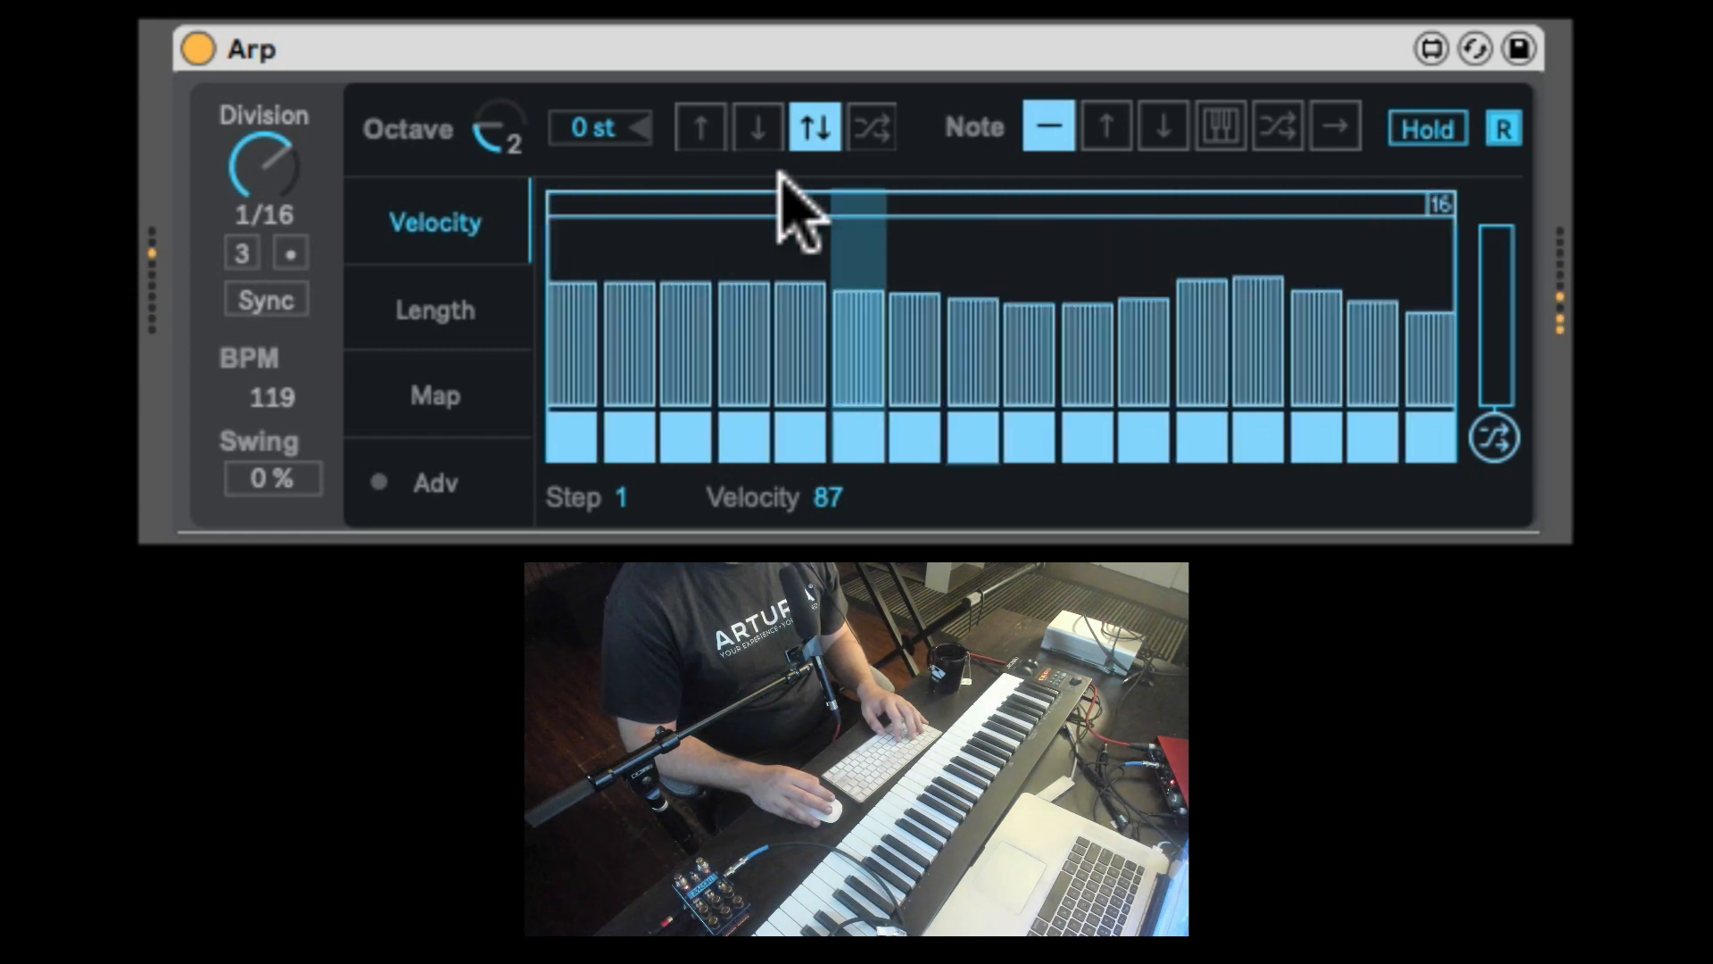
left_click(871, 125)
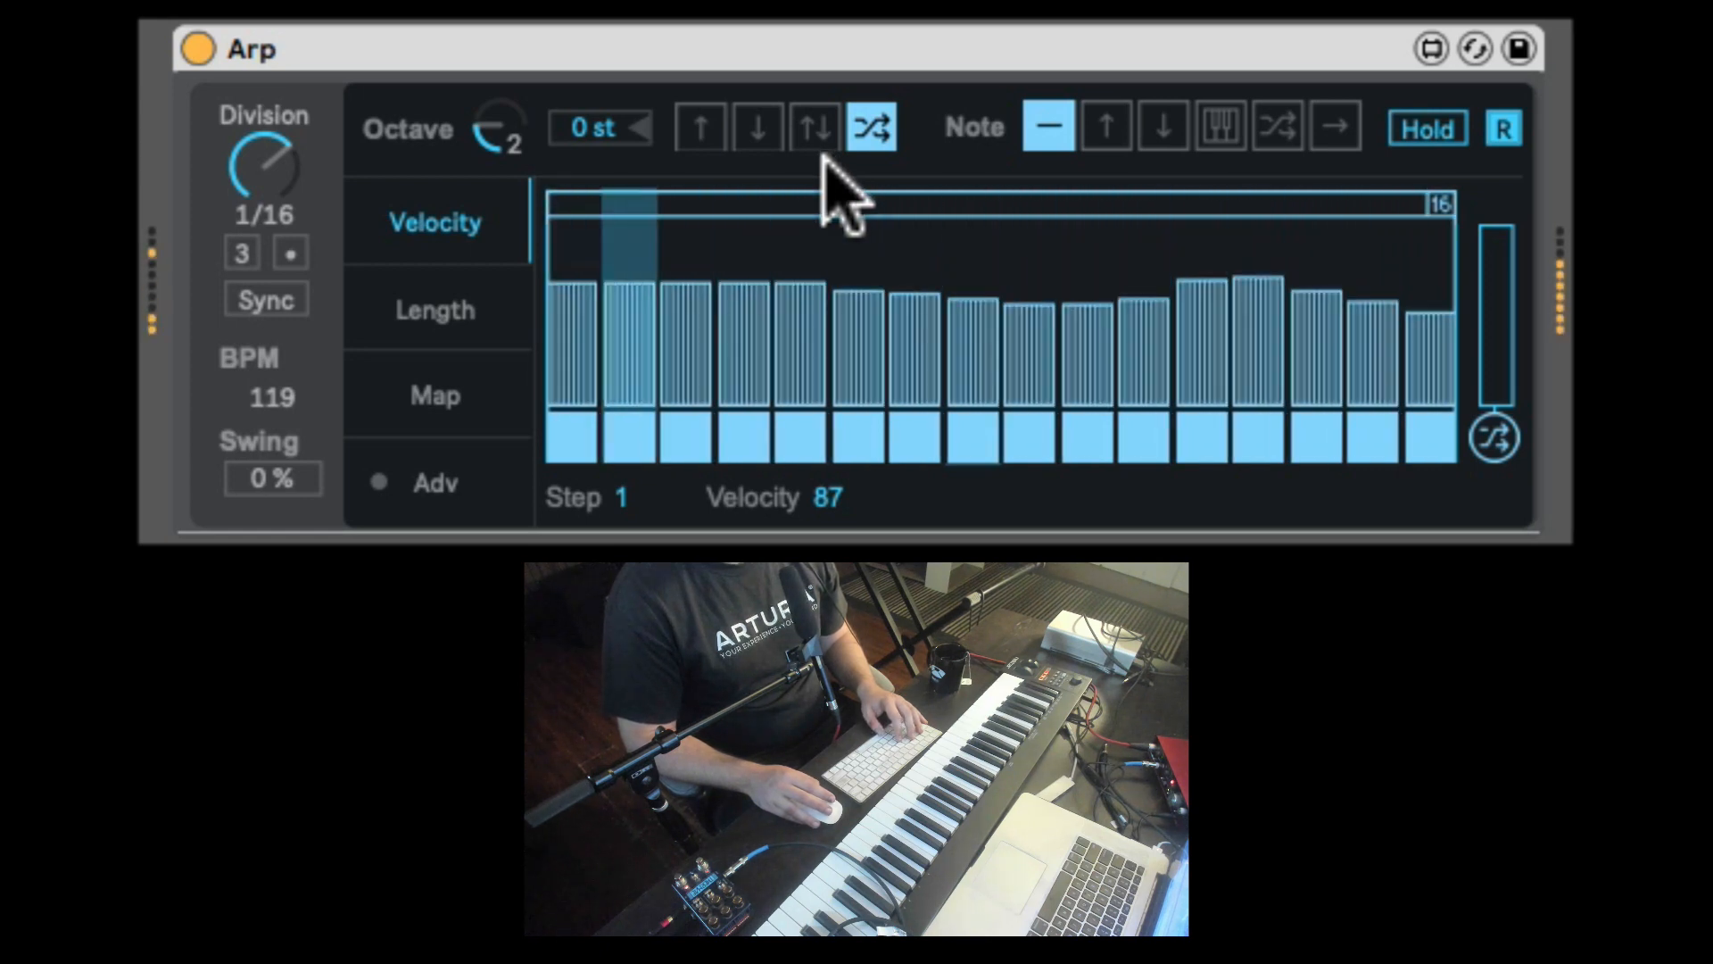
left_click(698, 126)
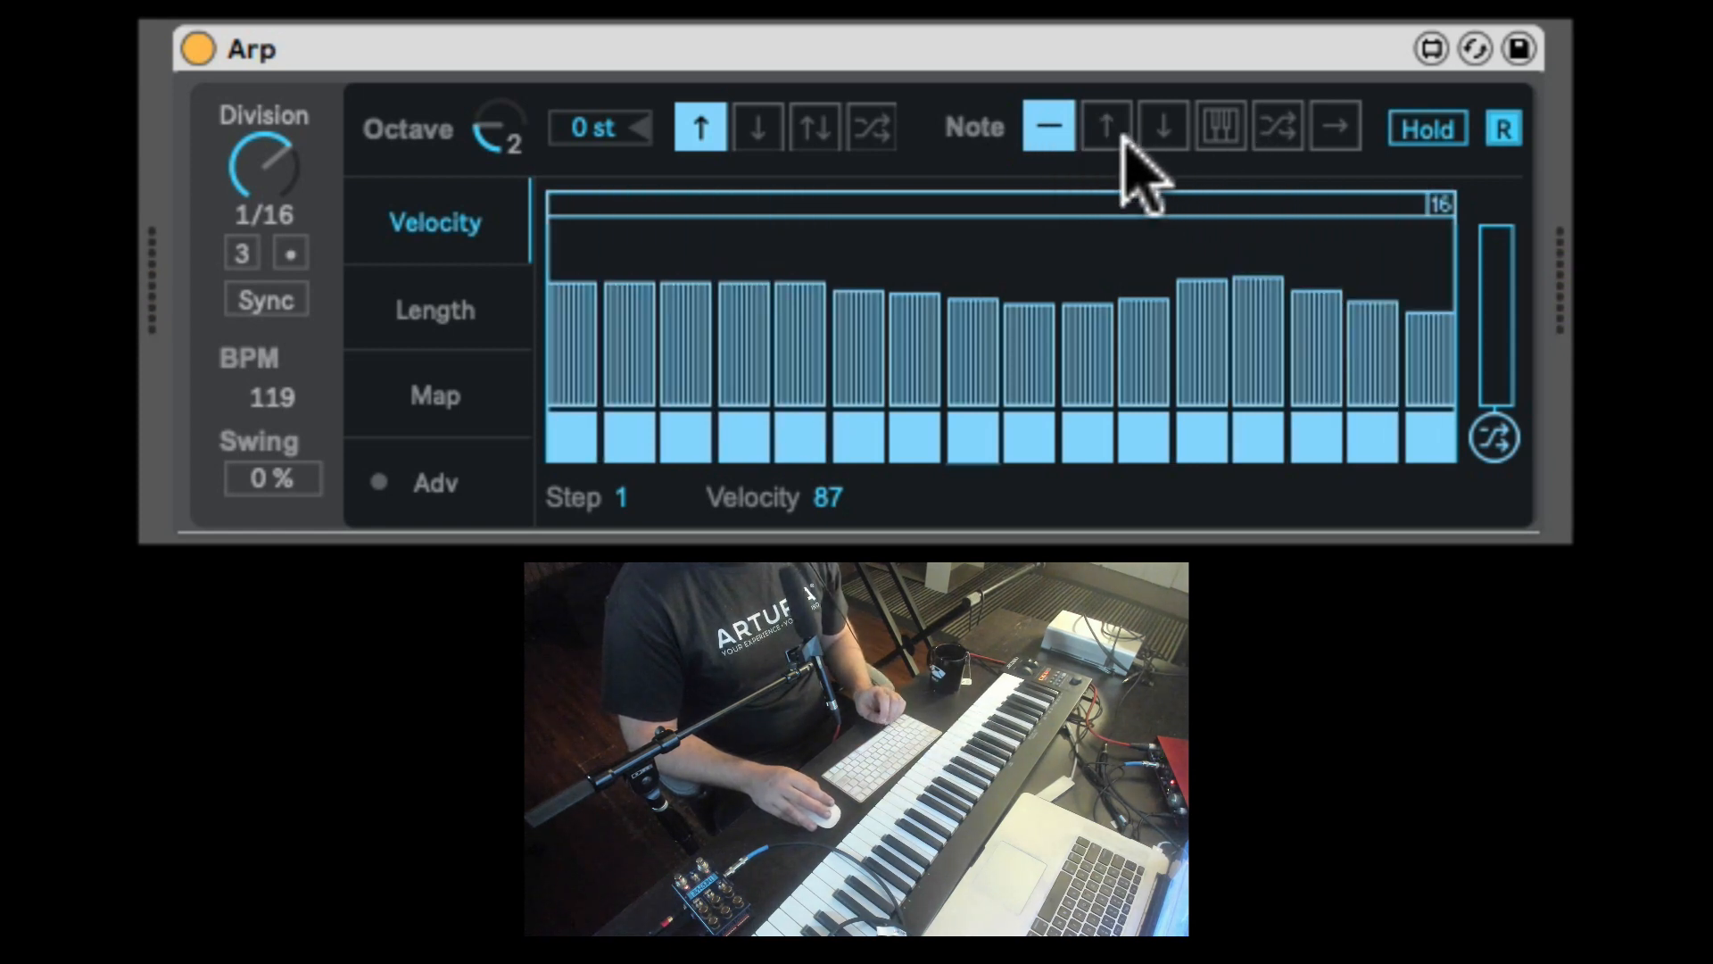
- Audition note orders Up, Down, Played and Random, then the remaining default option
left_click(1103, 126)
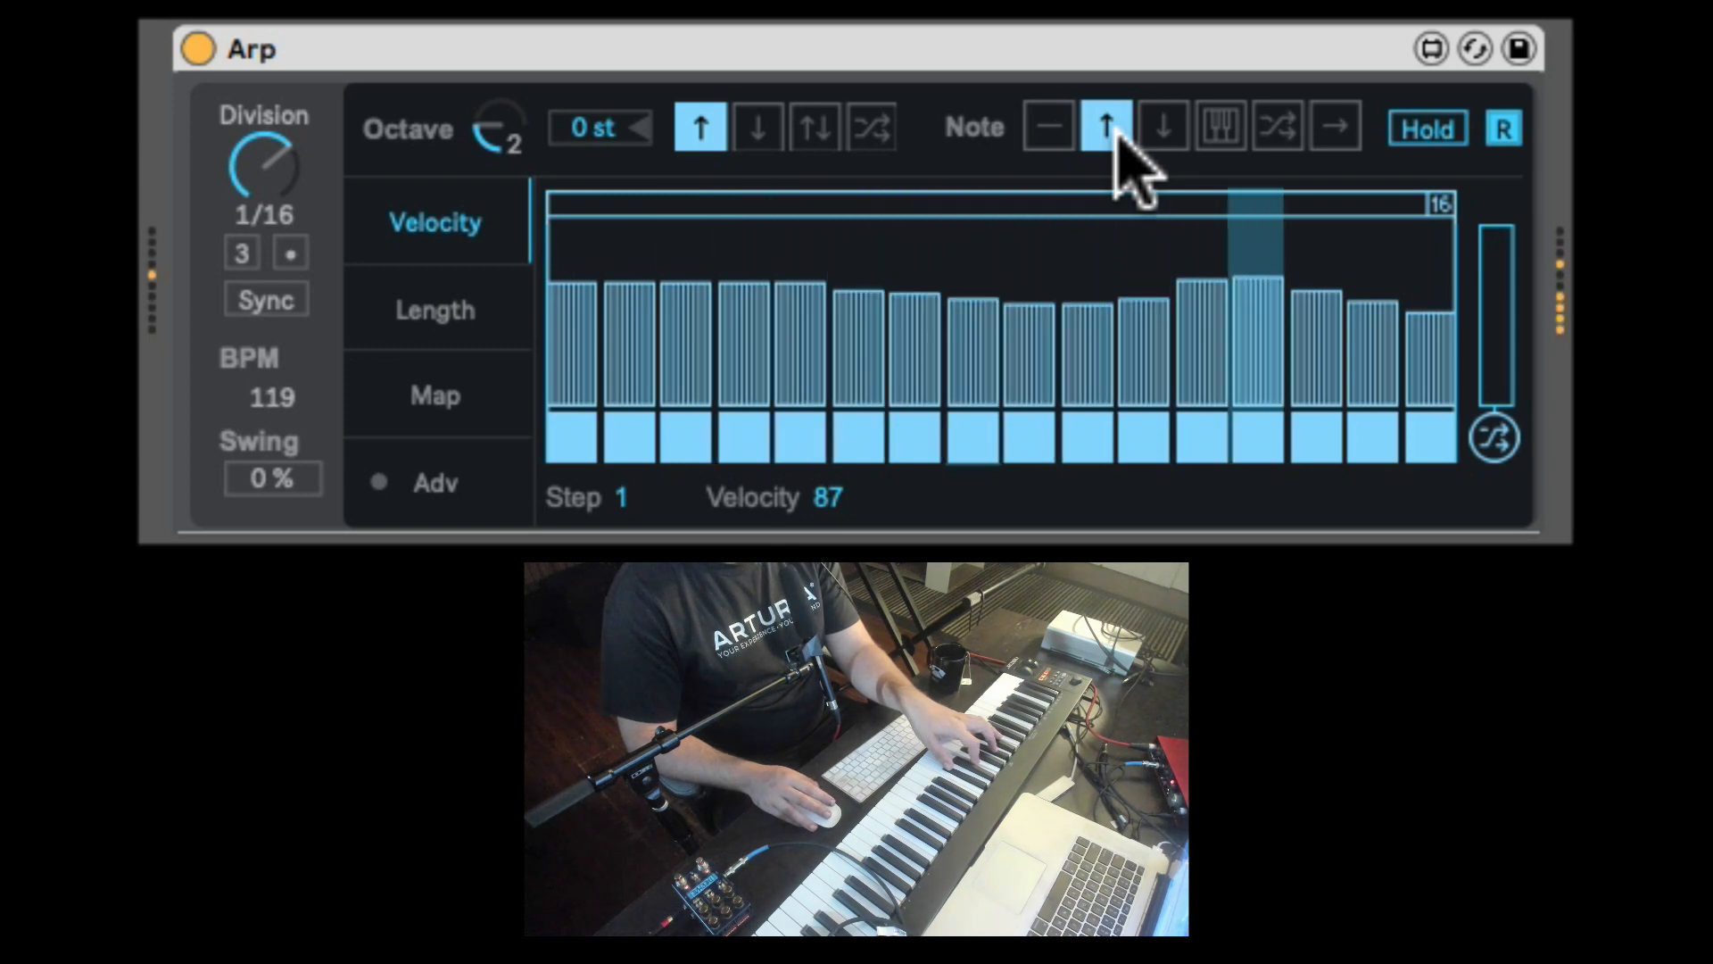
left_click(1162, 127)
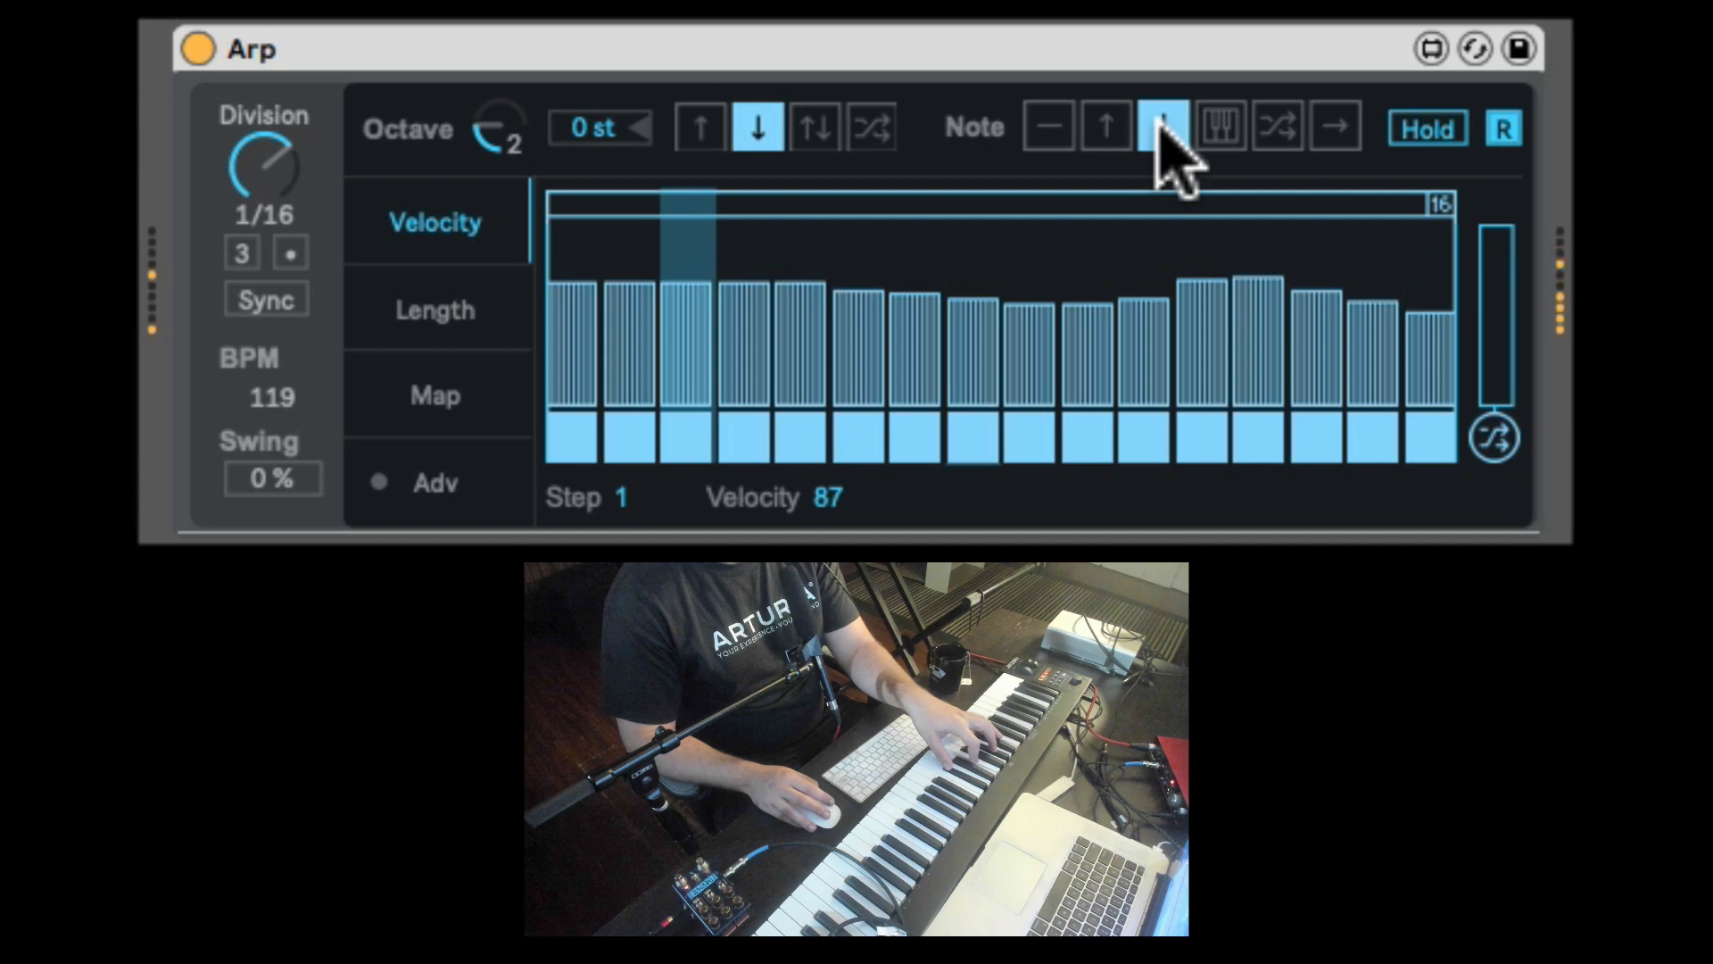
left_click(1162, 127)
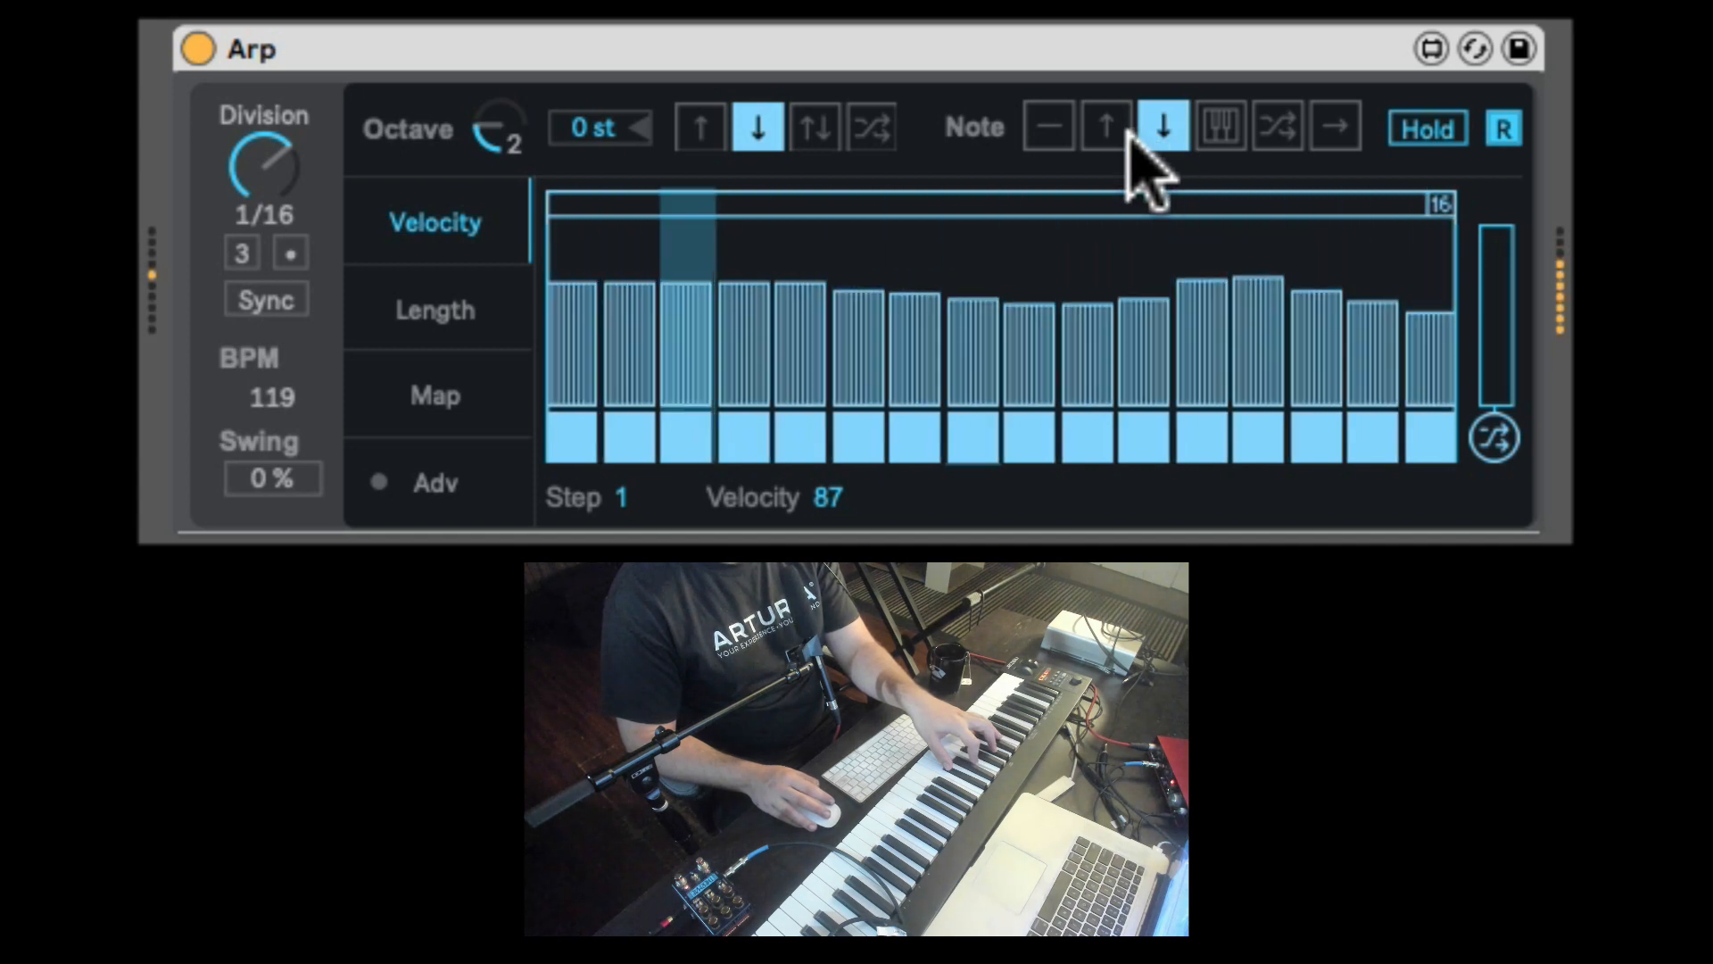
left_click(1219, 125)
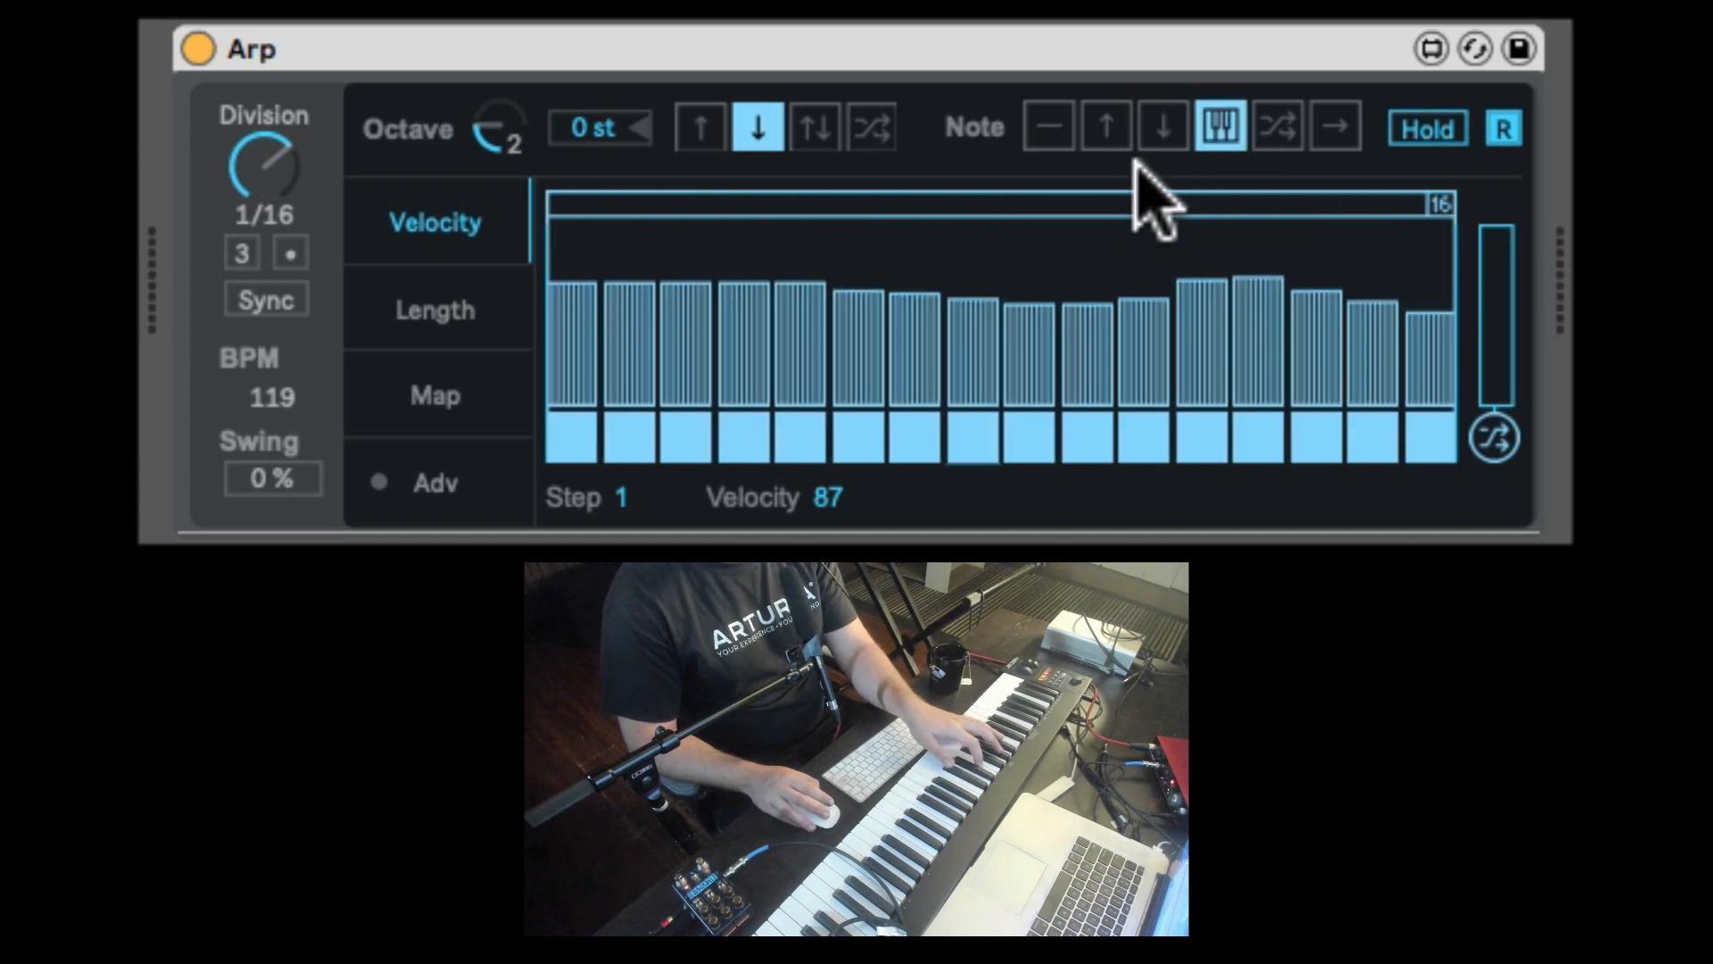
mouse_move(983, 197)
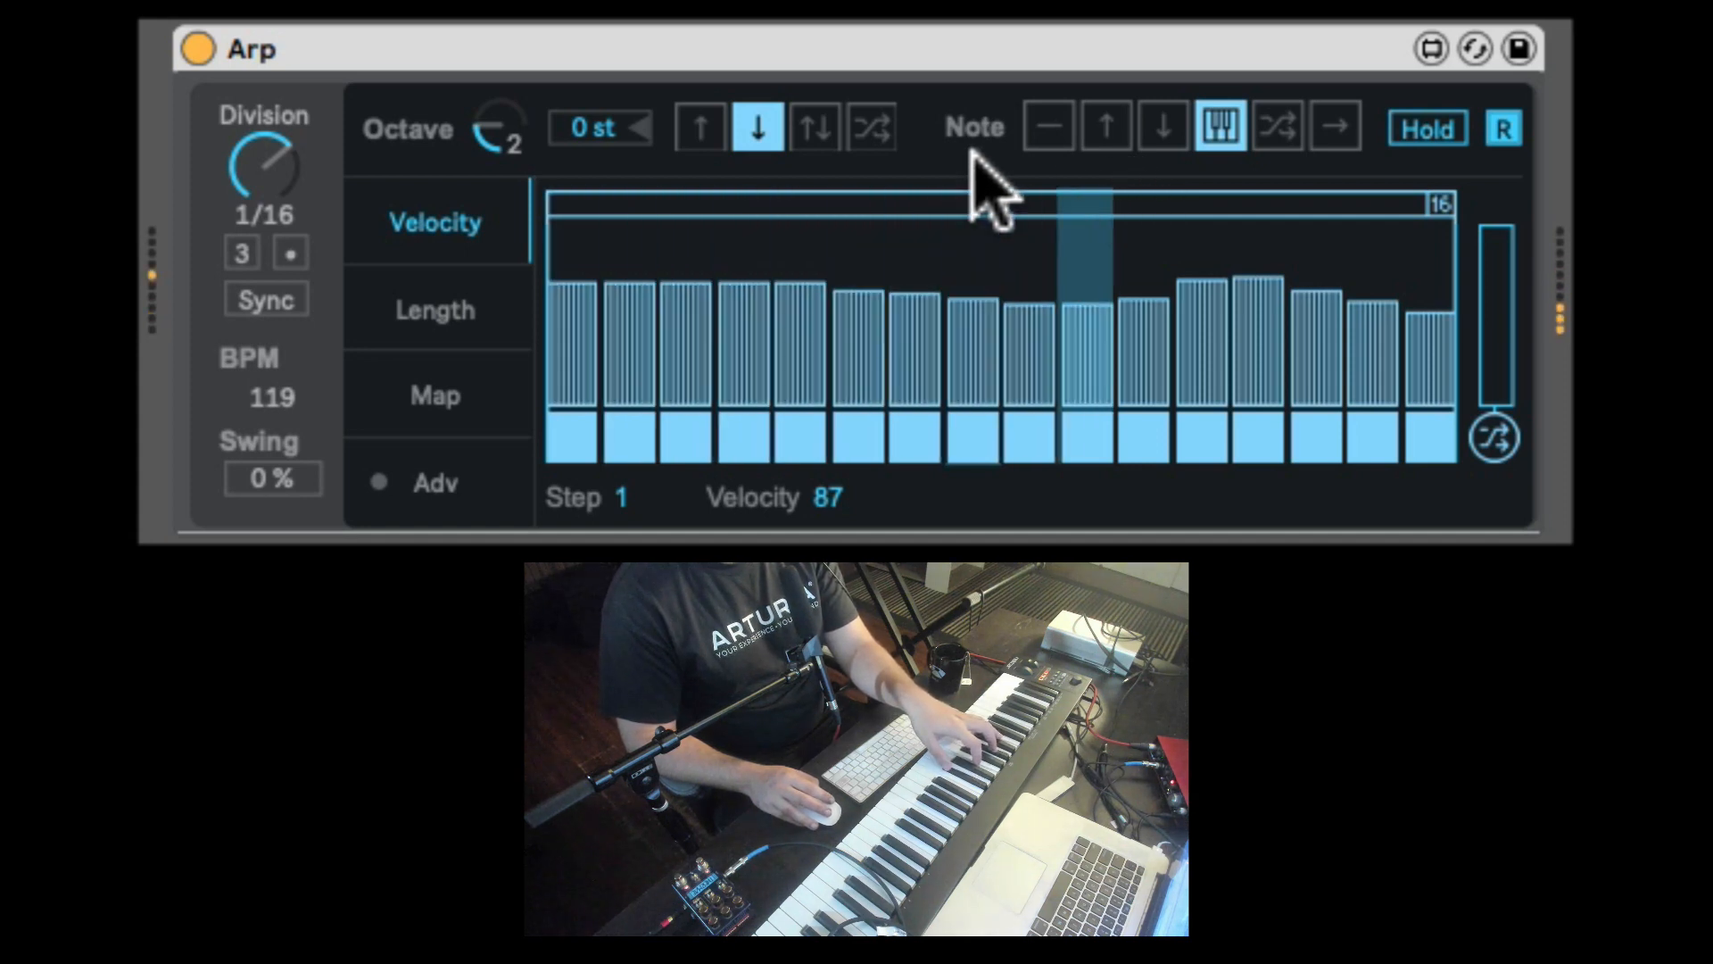
left_click(1277, 126)
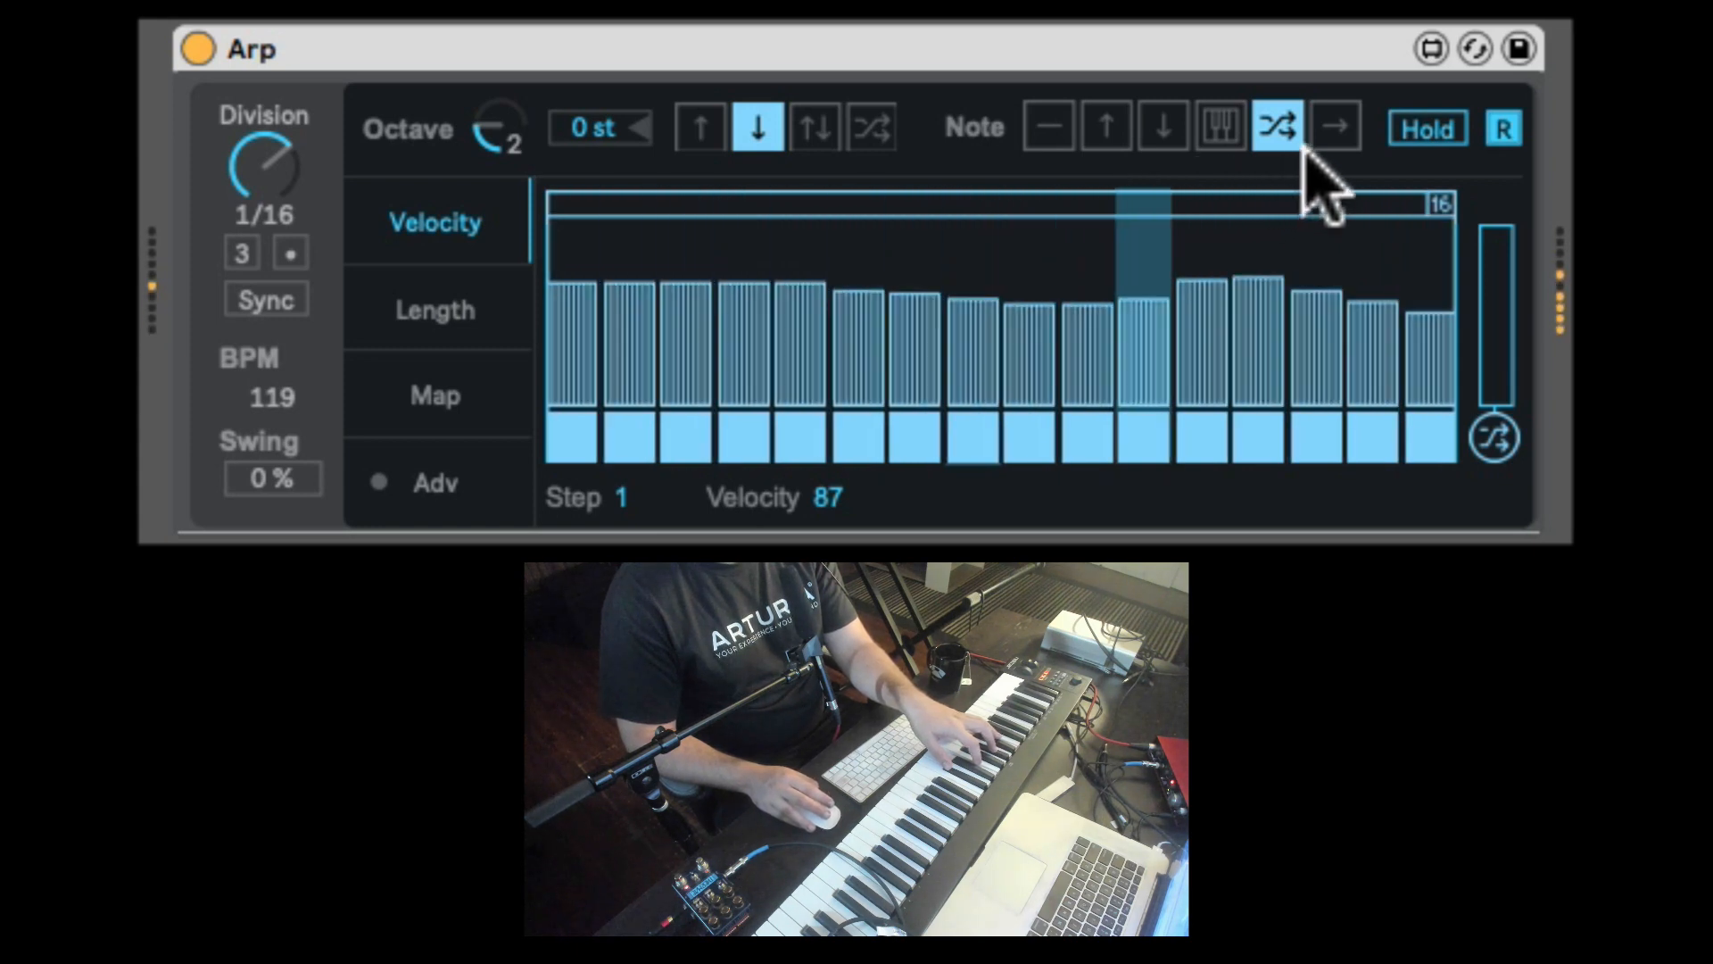
left_click(1335, 127)
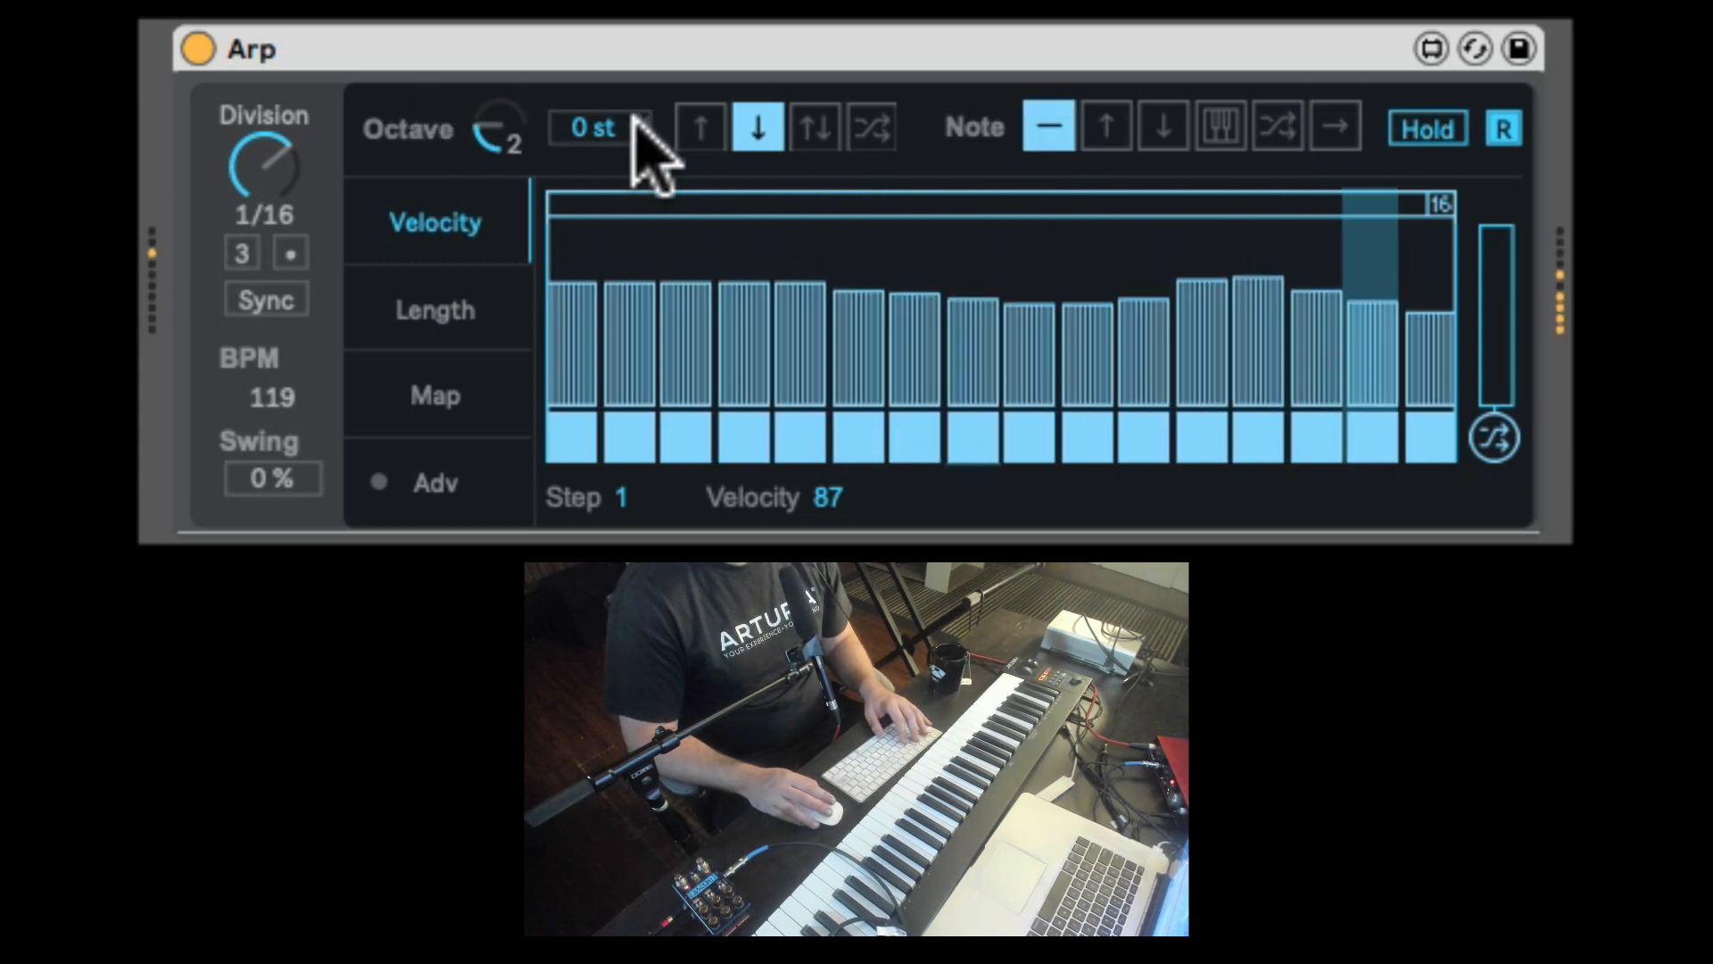
- Set octave direction to Up and route velocity to Amp in Wavetable's MIDI mod matrix
left_click(700, 127)
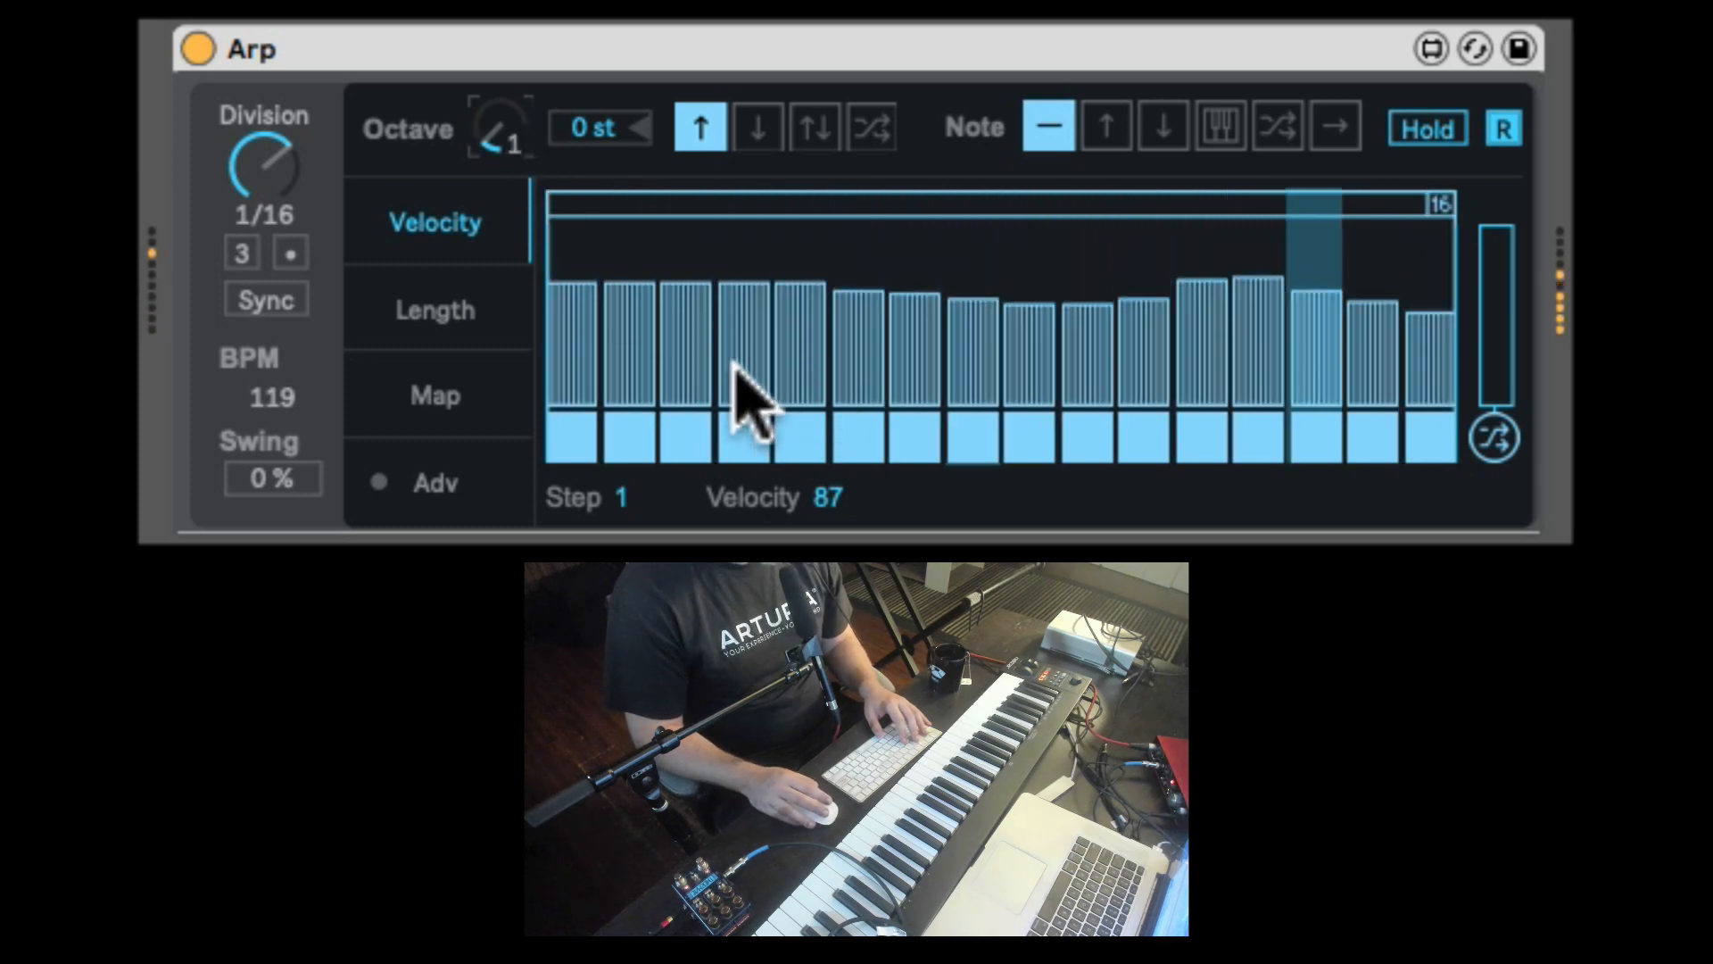
mouse_move(504, 263)
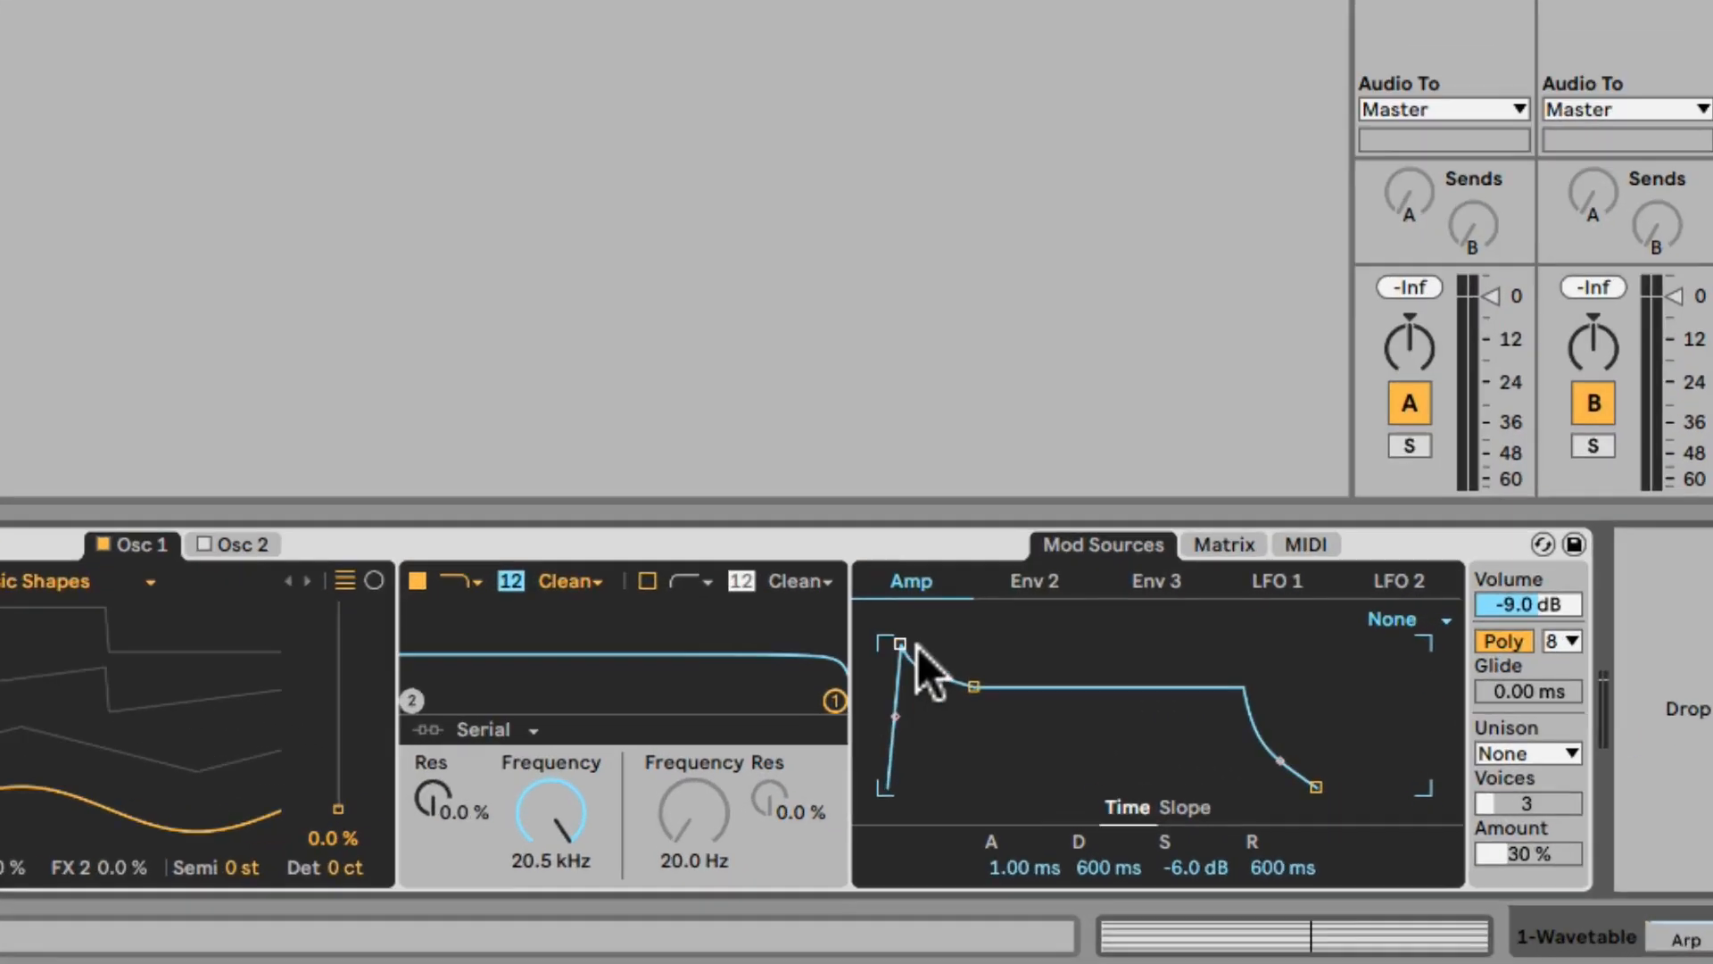
left_click(1221, 544)
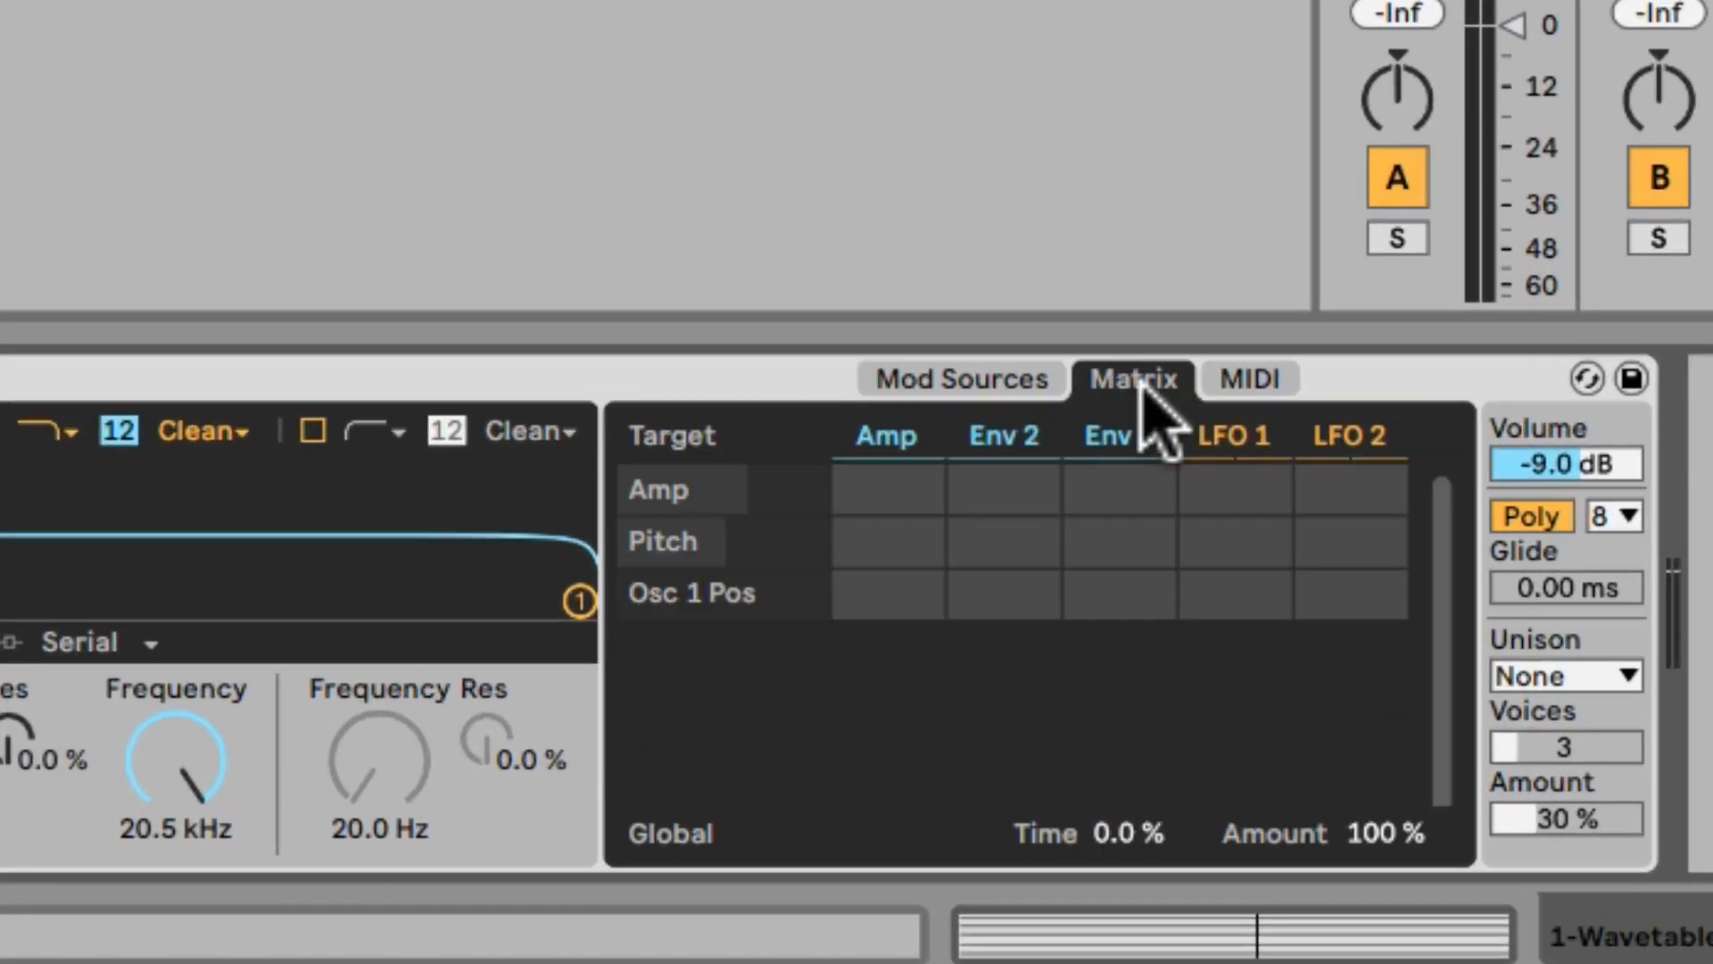
left_click(1248, 378)
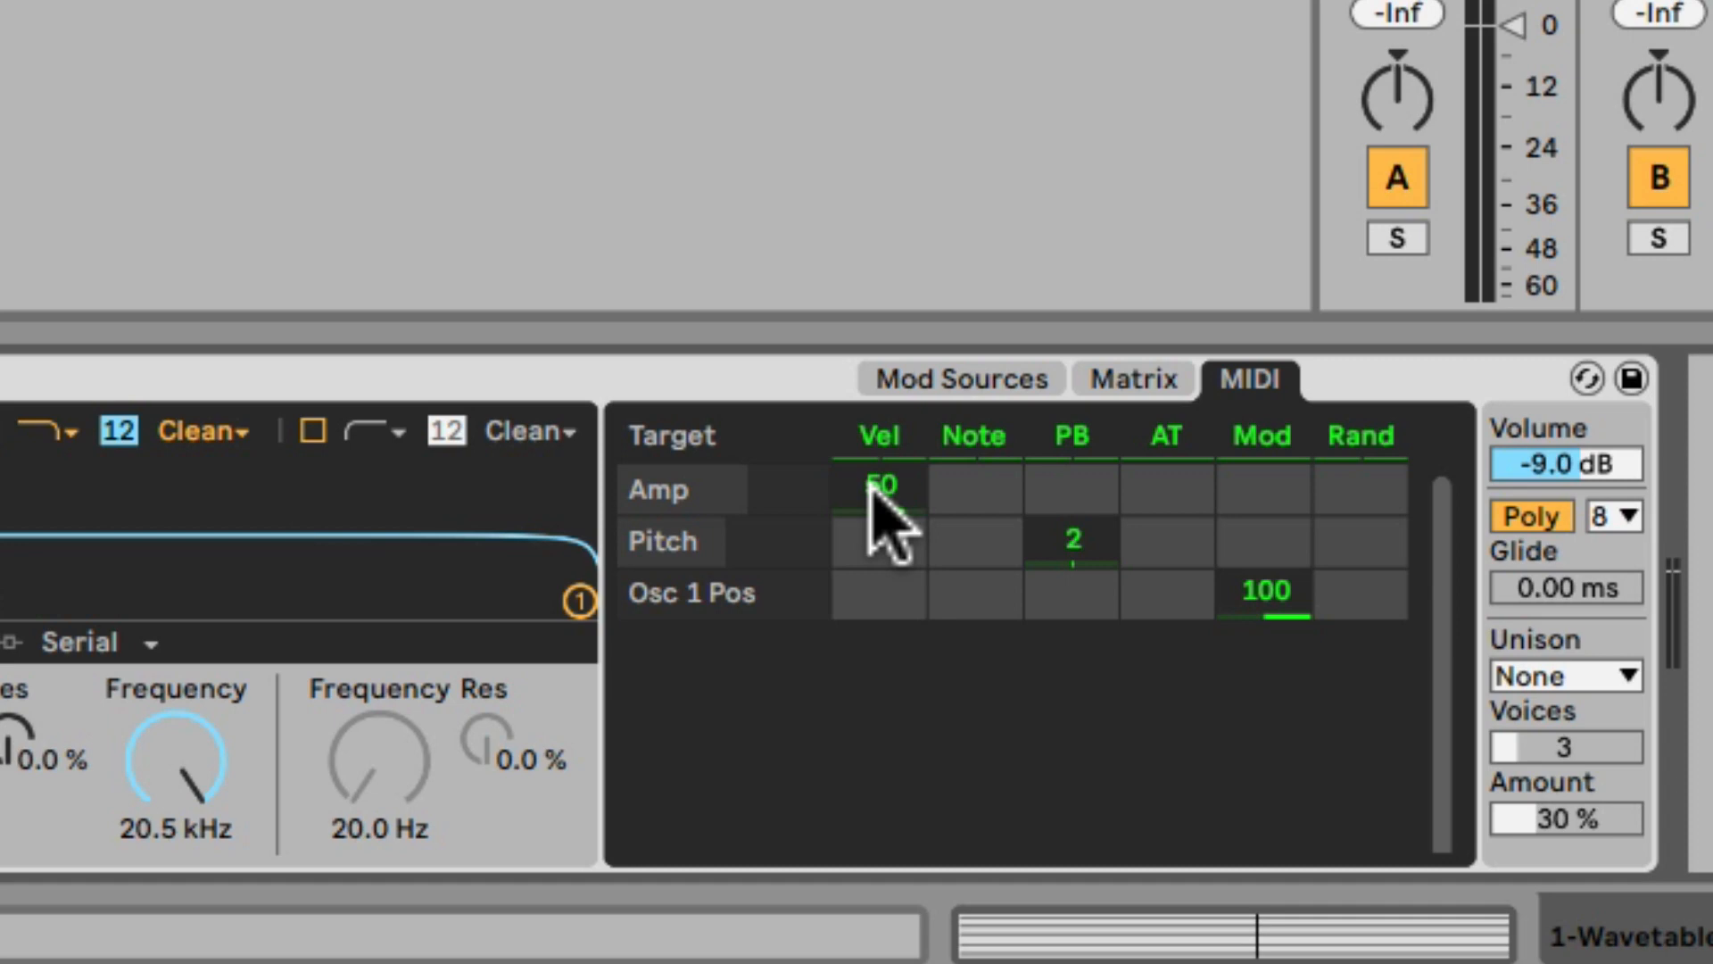
left_click_drag(880, 489, 879, 535)
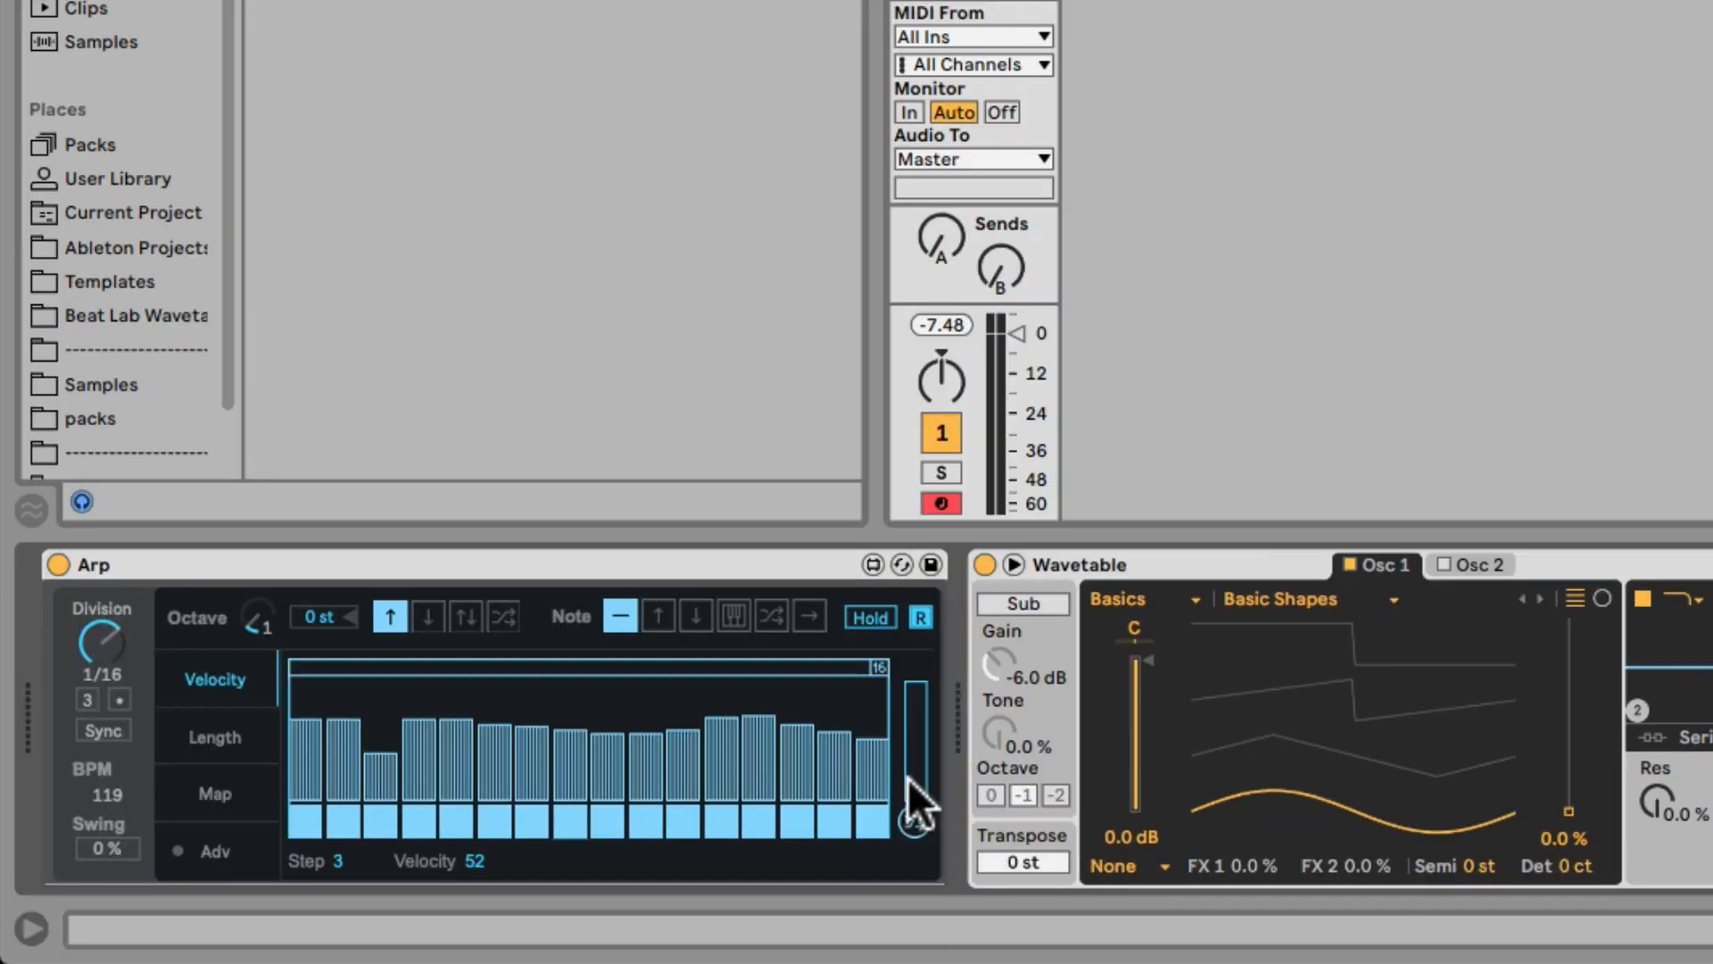
- Pull every Arp velocity bar to zero and start redrawing from the first step
left_click_drag(911, 798, 318, 814)
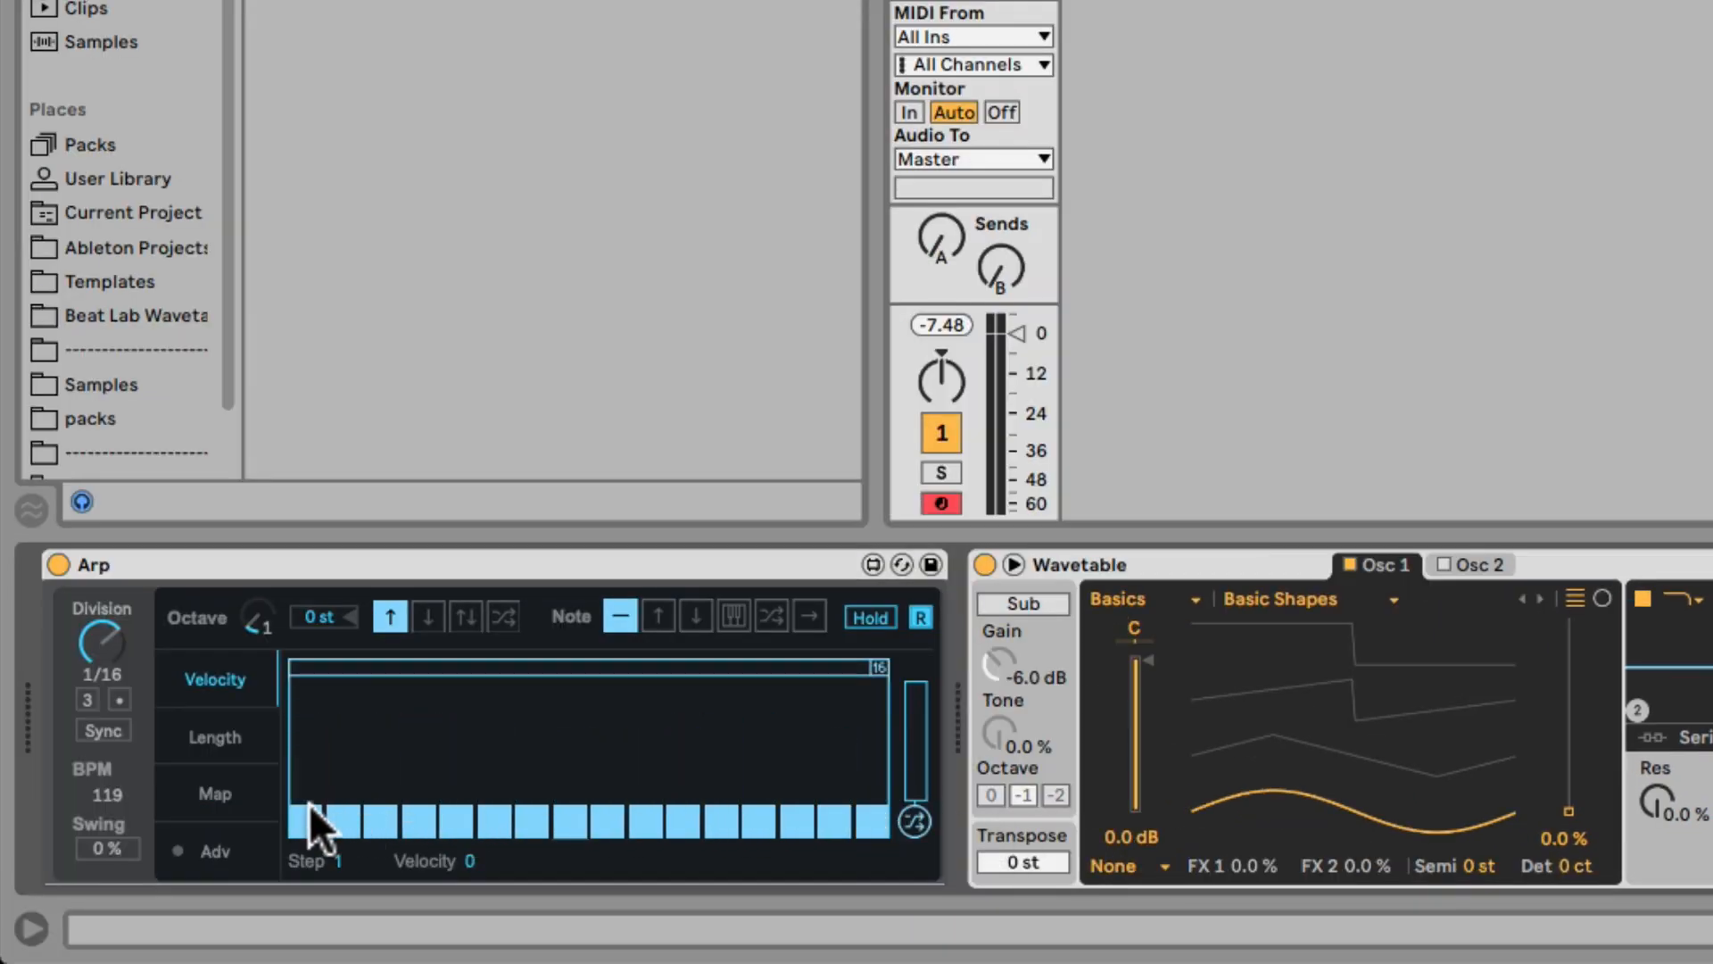
left_click(382, 782)
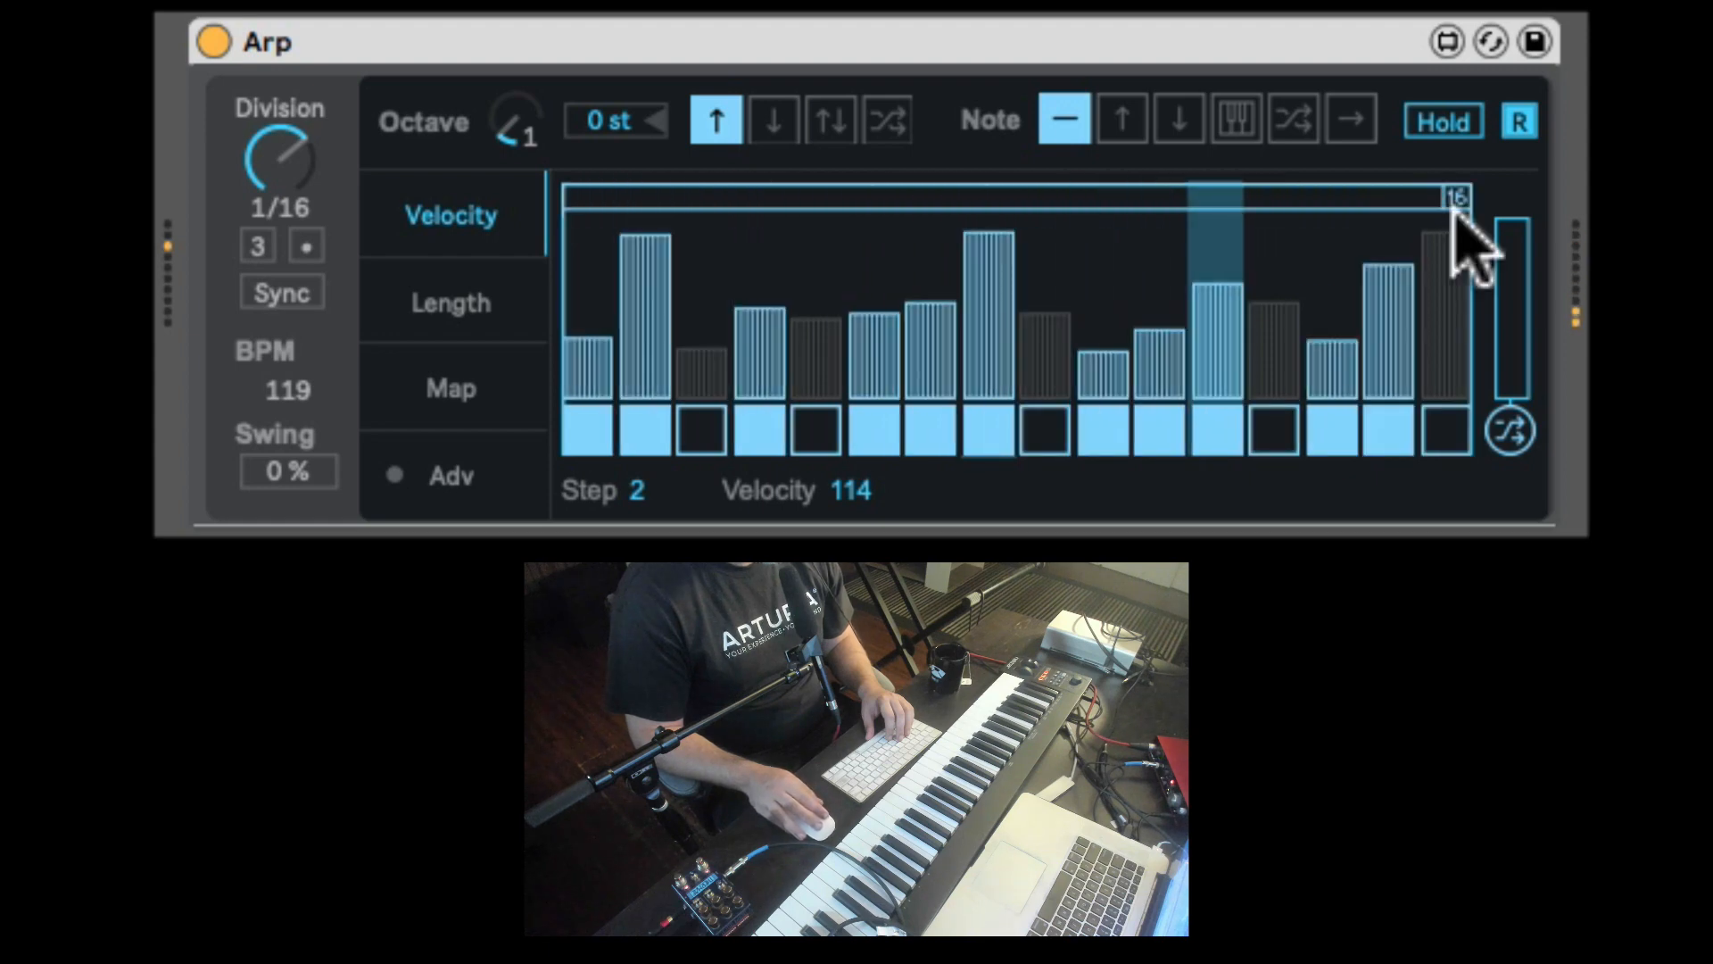
mouse_move(1524, 458)
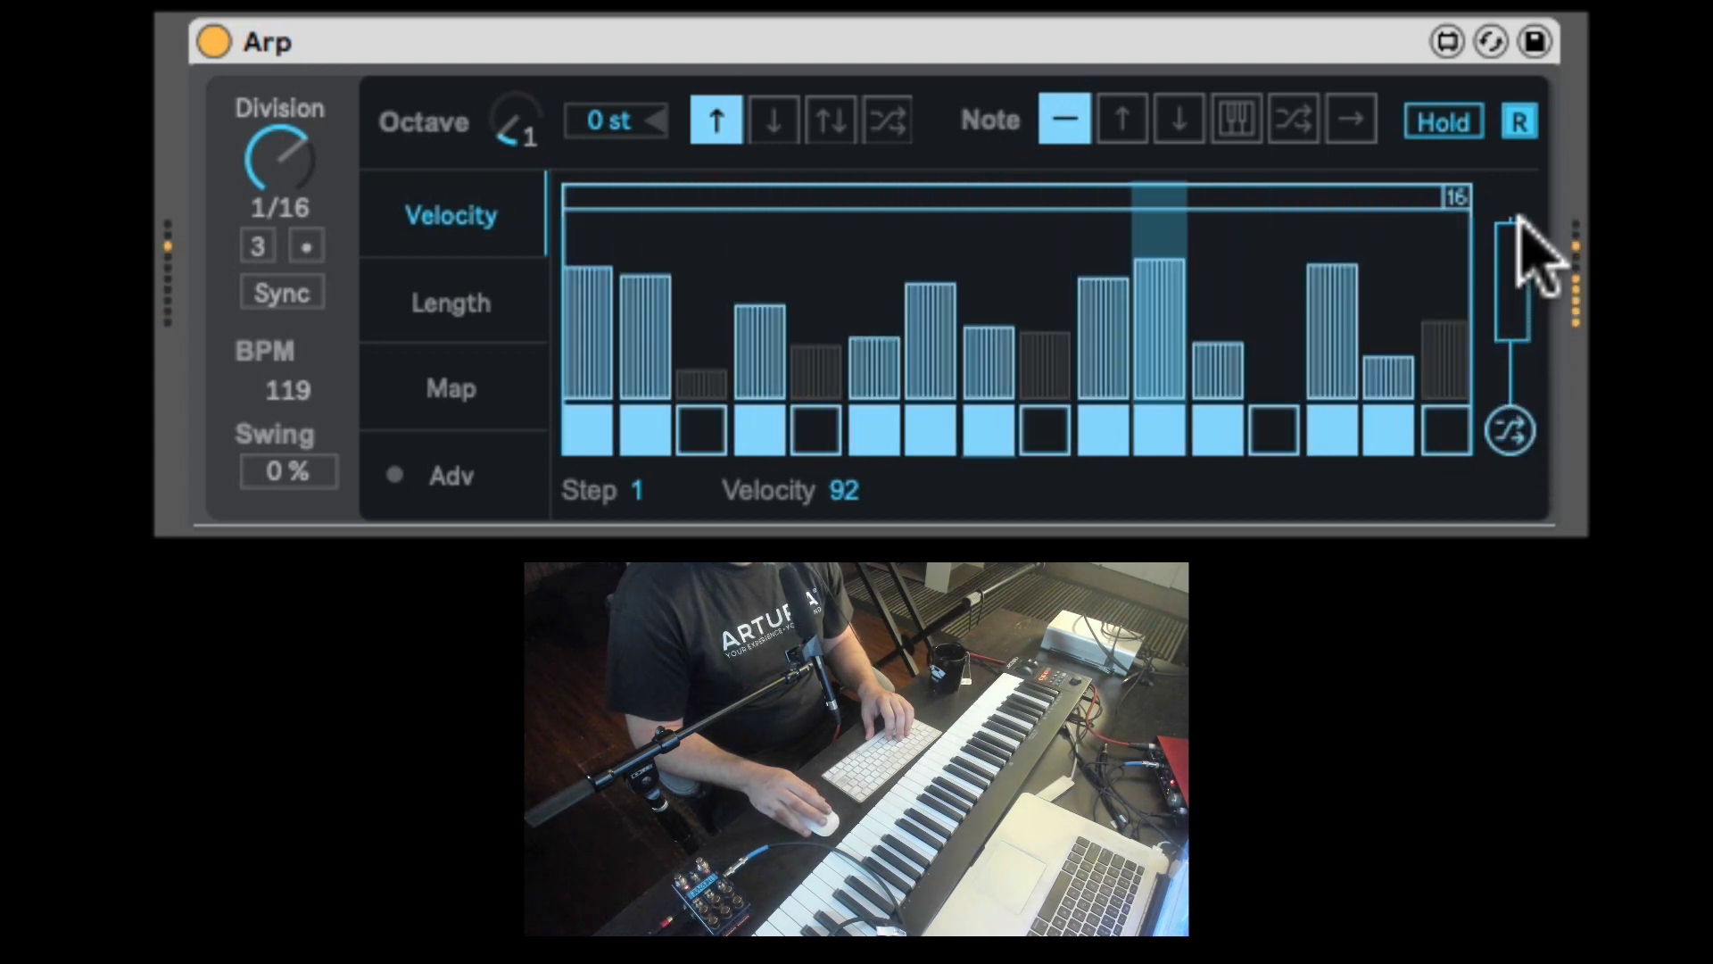
- Raise the Arp velocity randomization amount beside the sequencer
left_click(1509, 428)
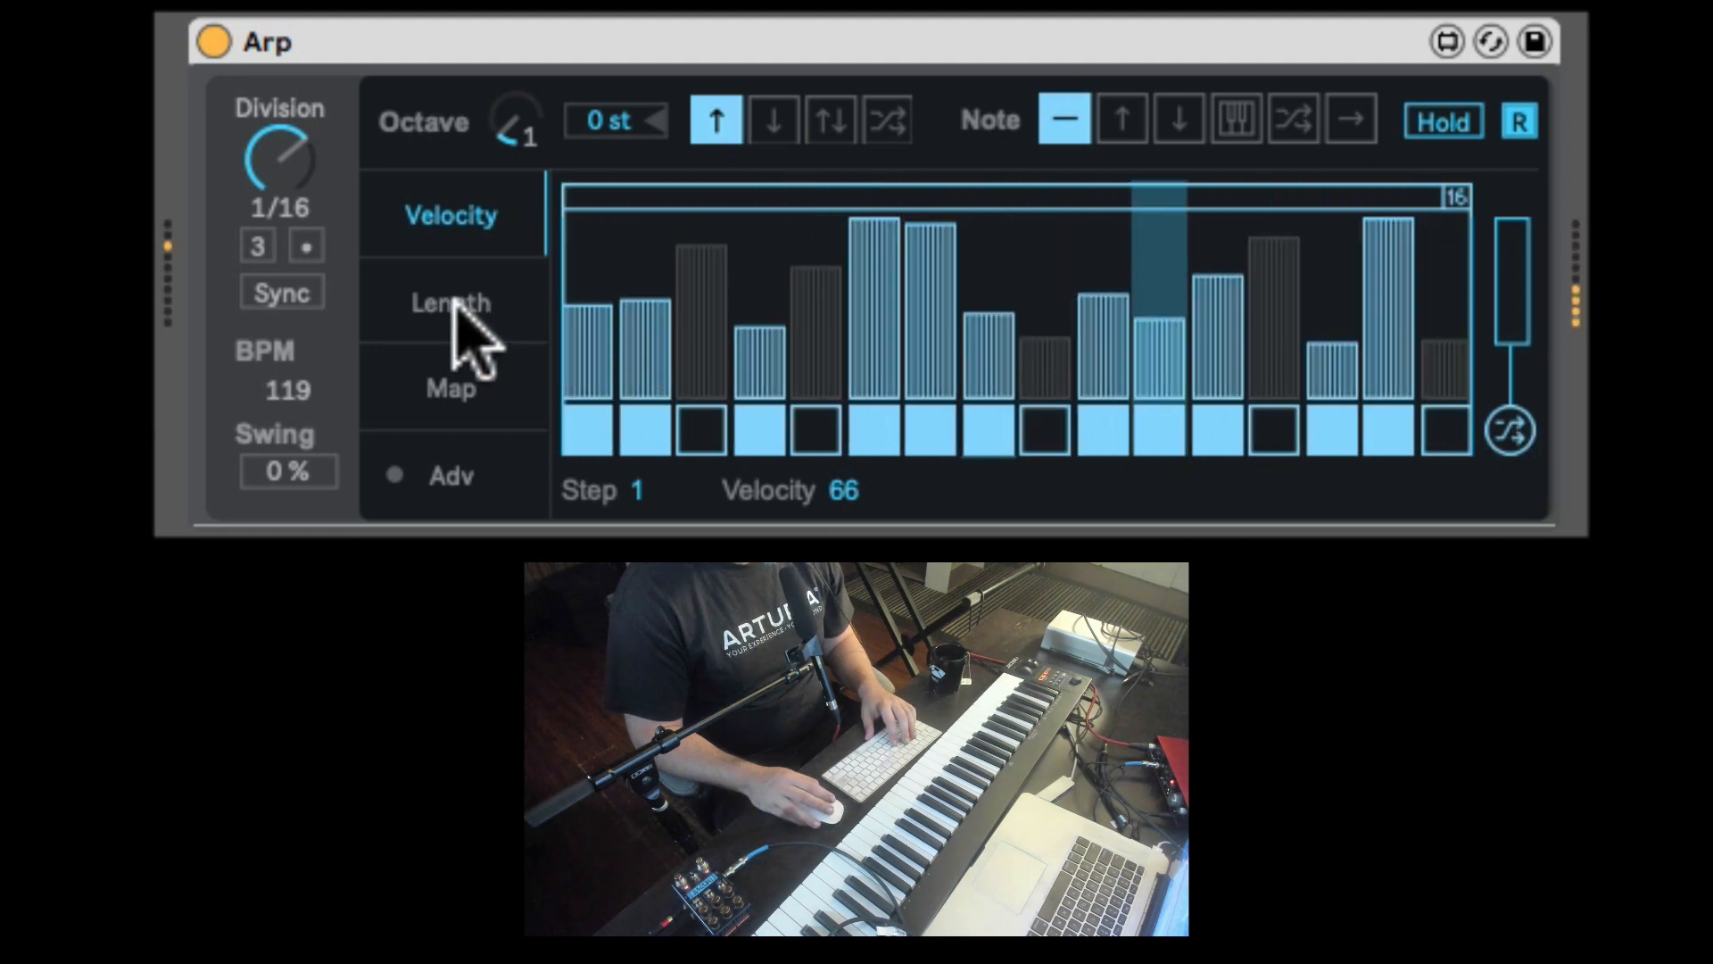
- Add a velocity routing in Wavetable's matrix and draw a step value on Arp's Length sequencer
left_click(450, 303)
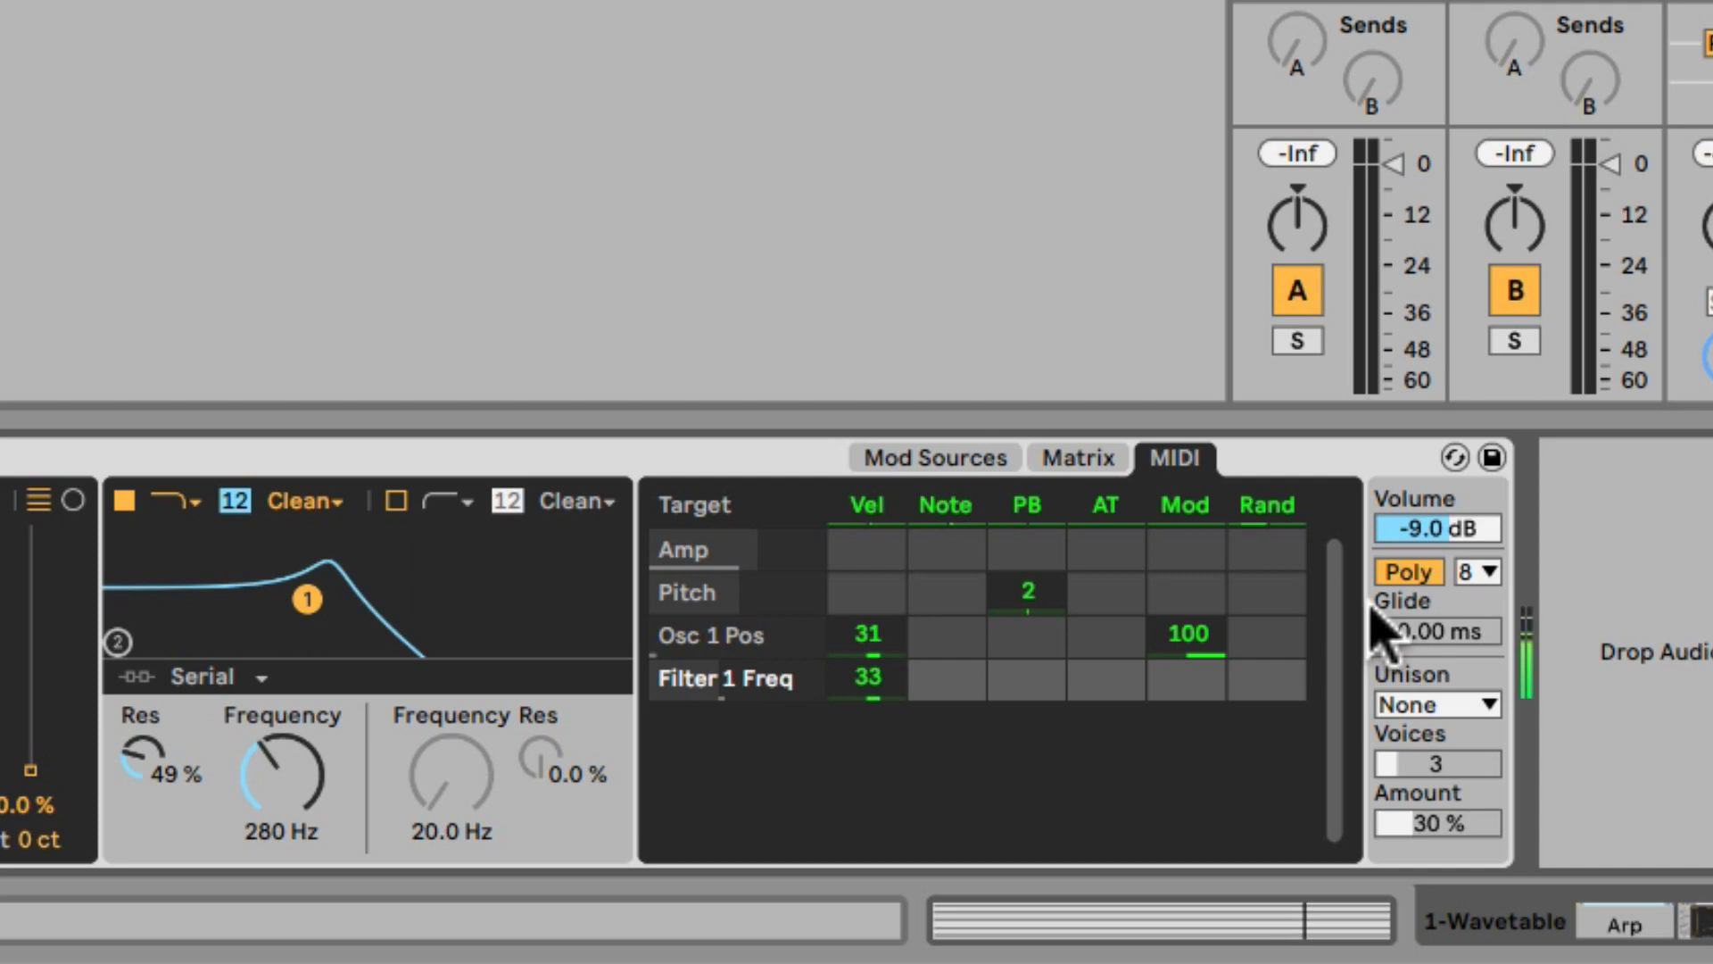
left_click(1408, 571)
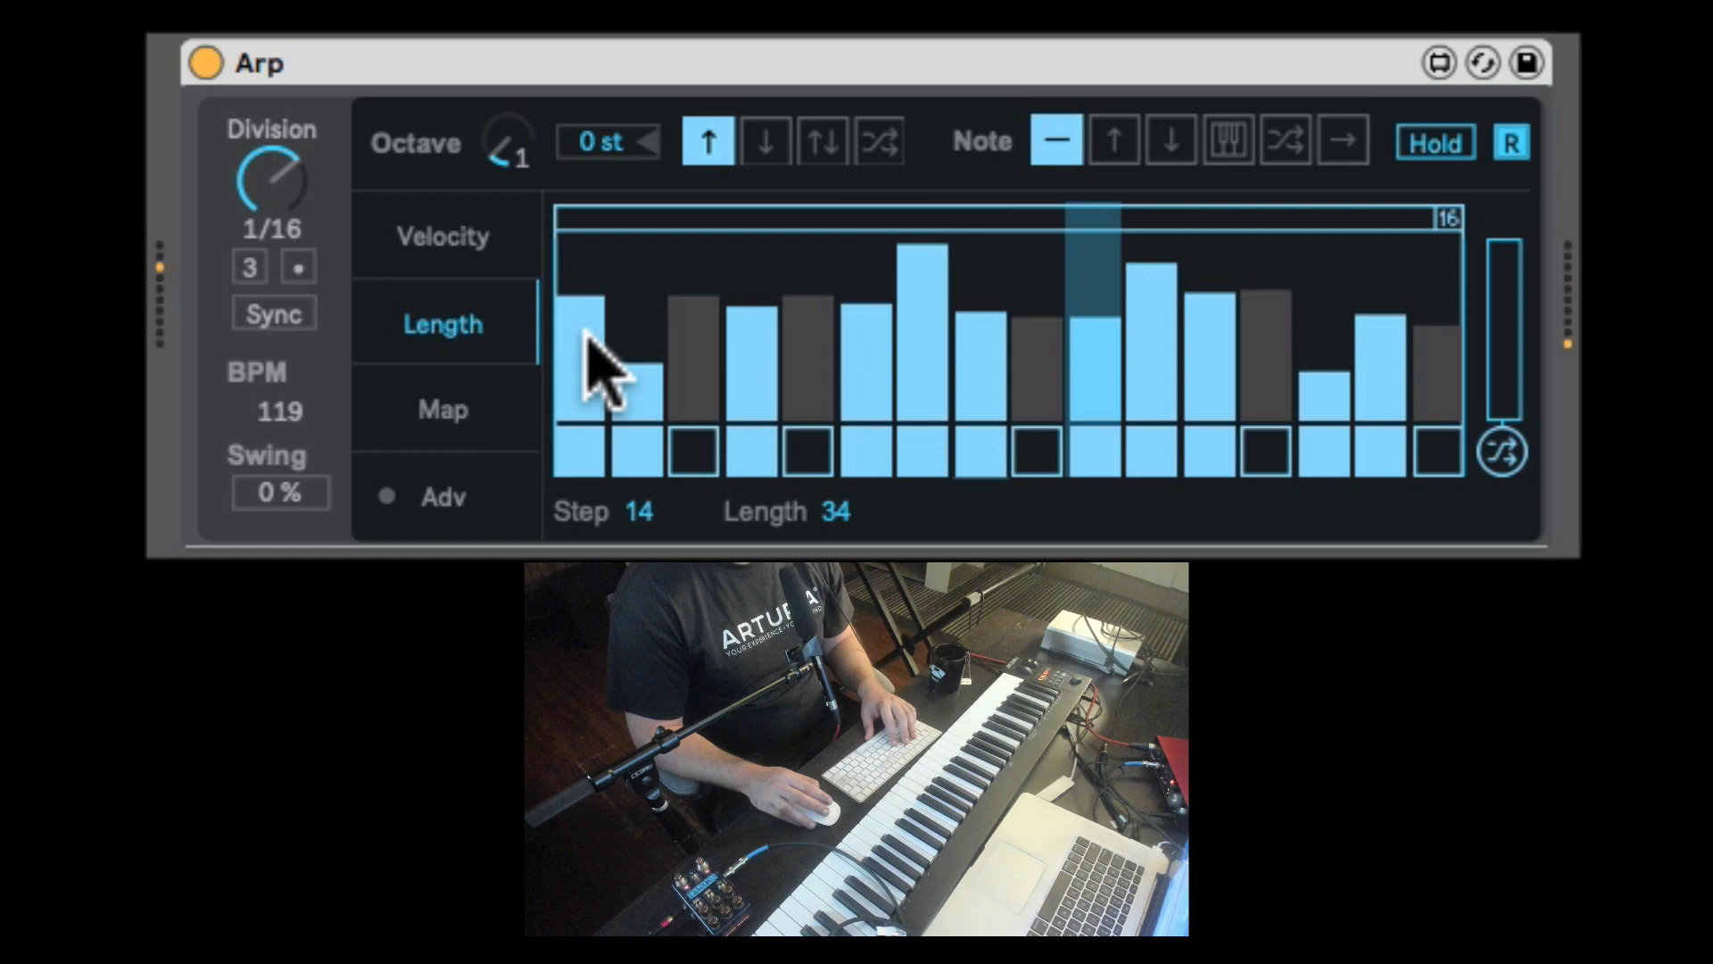
left_click(443, 409)
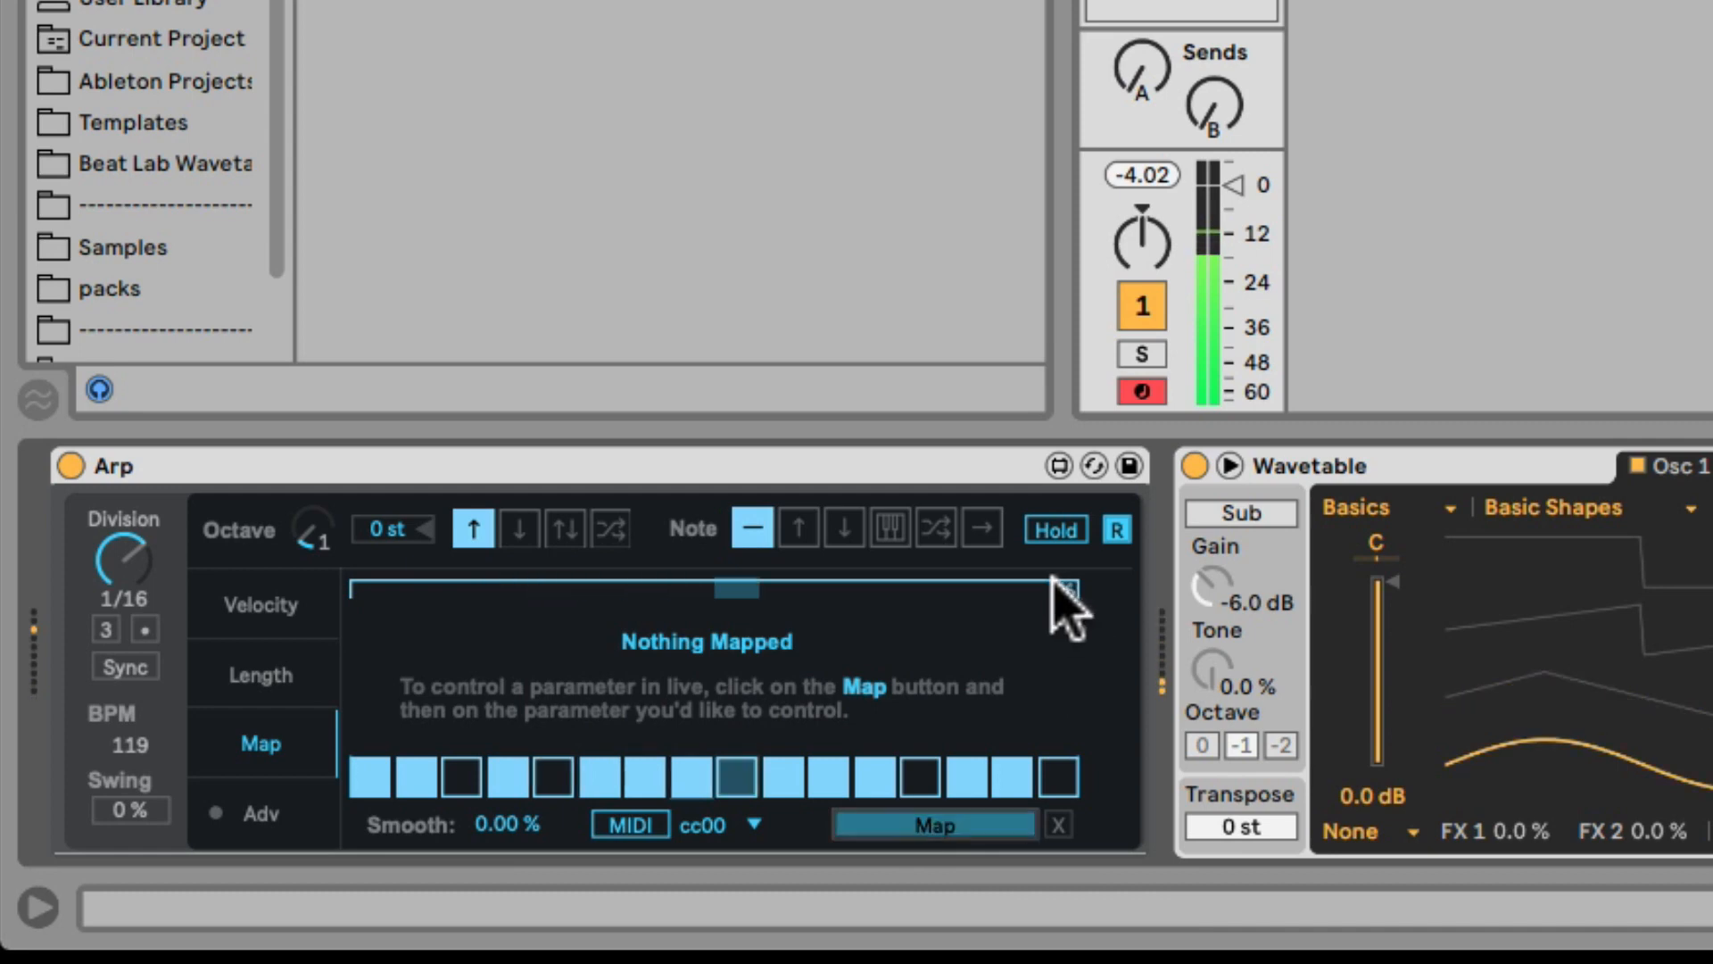
mouse_move(1214, 103)
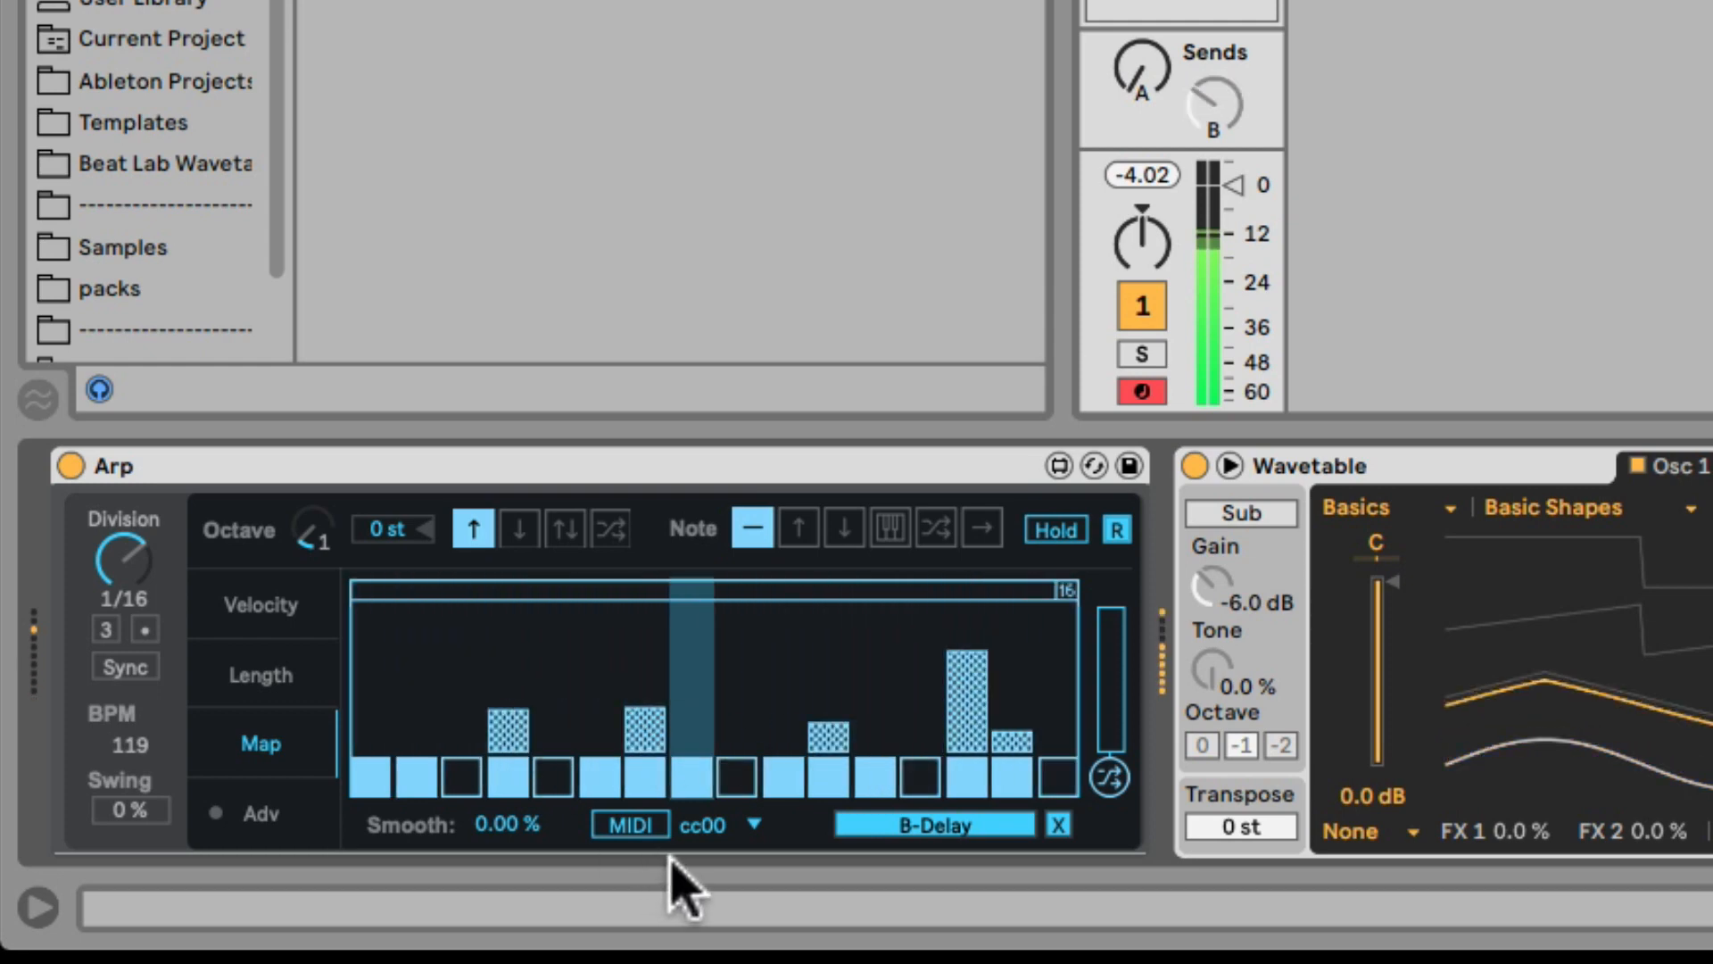
- Check the Map sequencer's cc controller dropdown and leave it unchanged
left_click(715, 824)
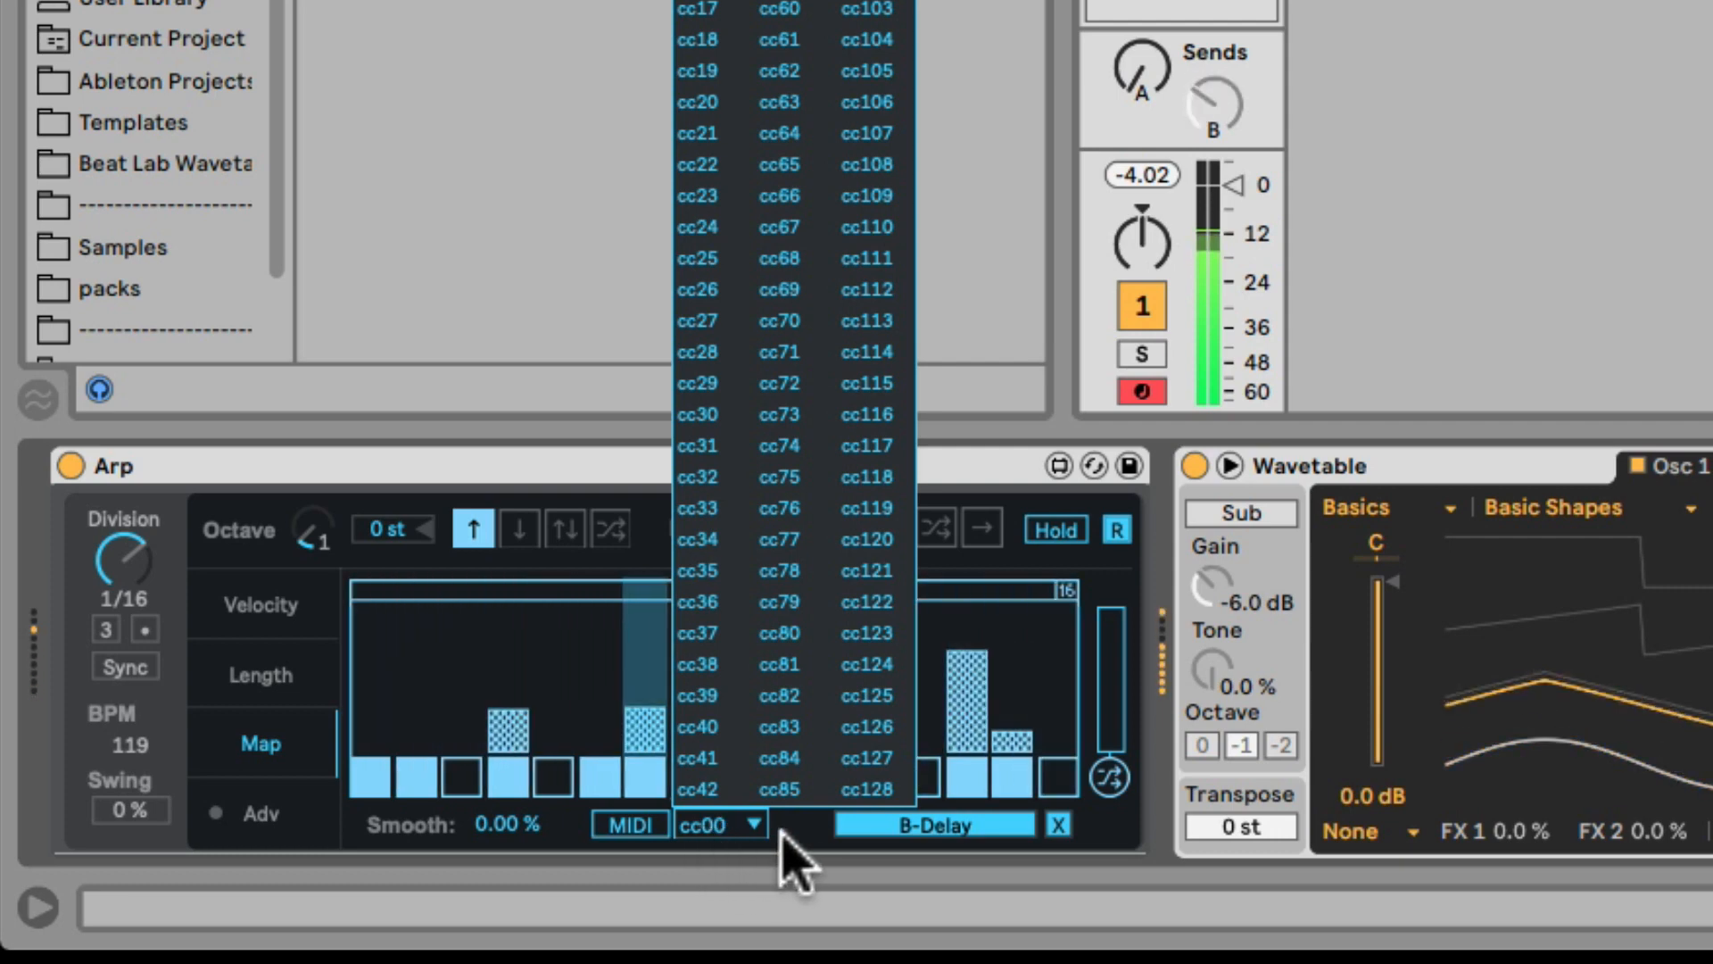
left_click(719, 825)
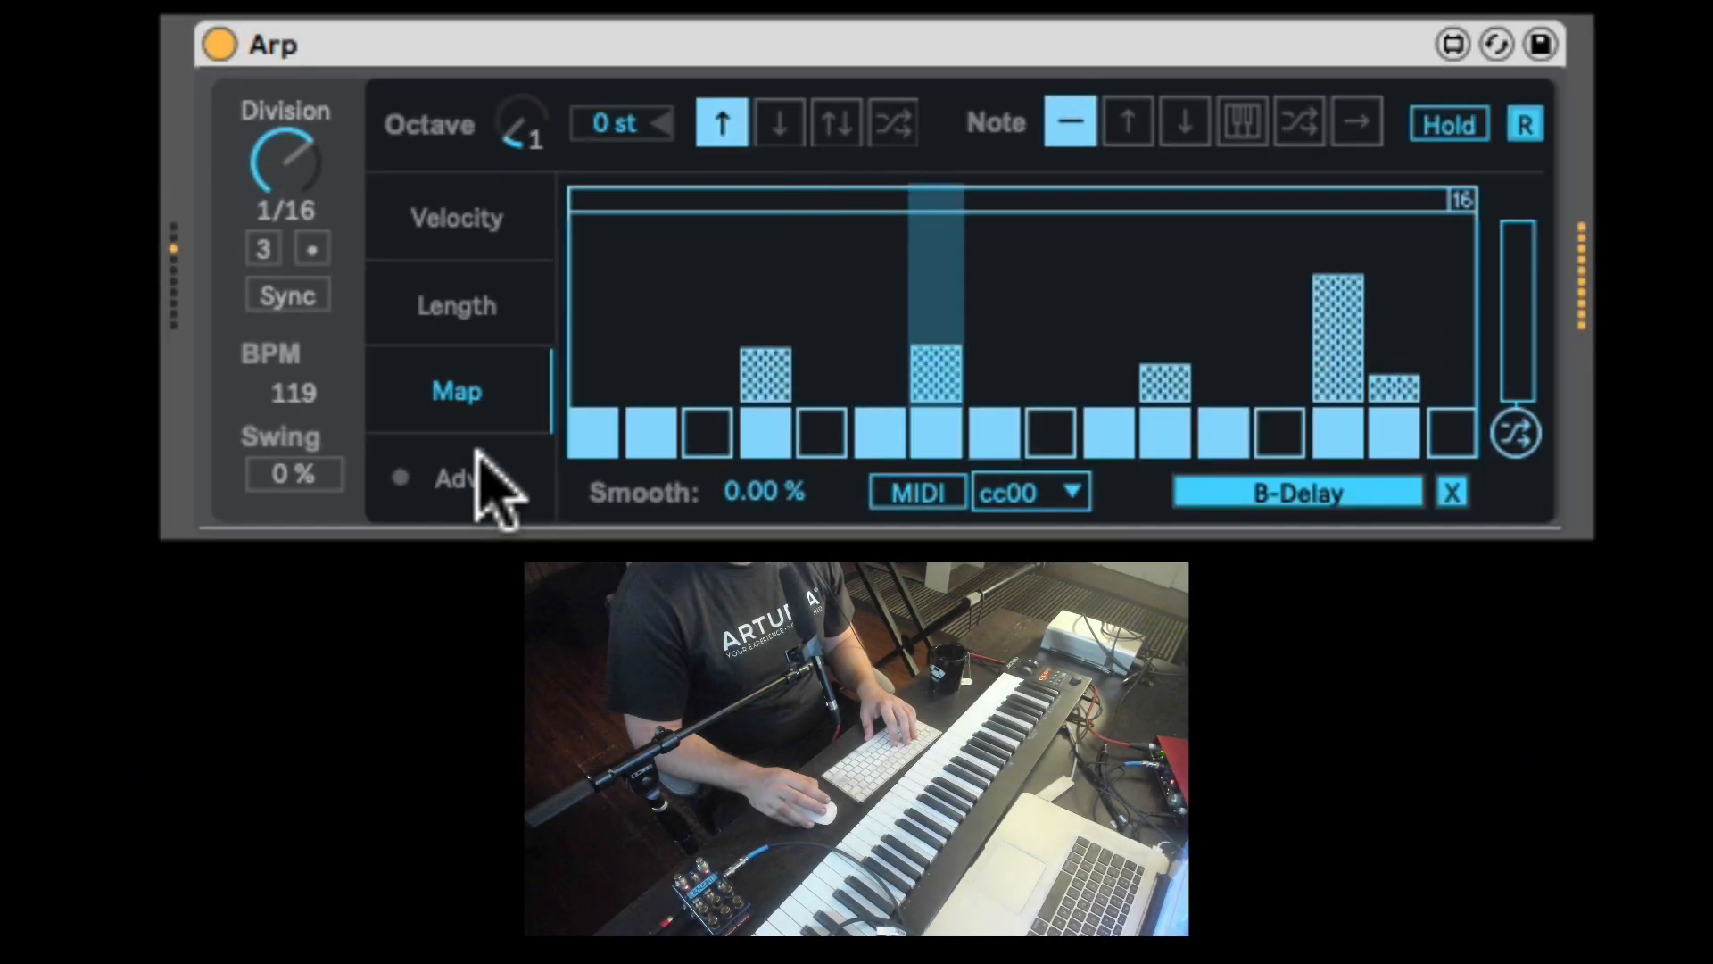
- Show the Arp's Adv page and switch Advanced mode on
left_click(457, 478)
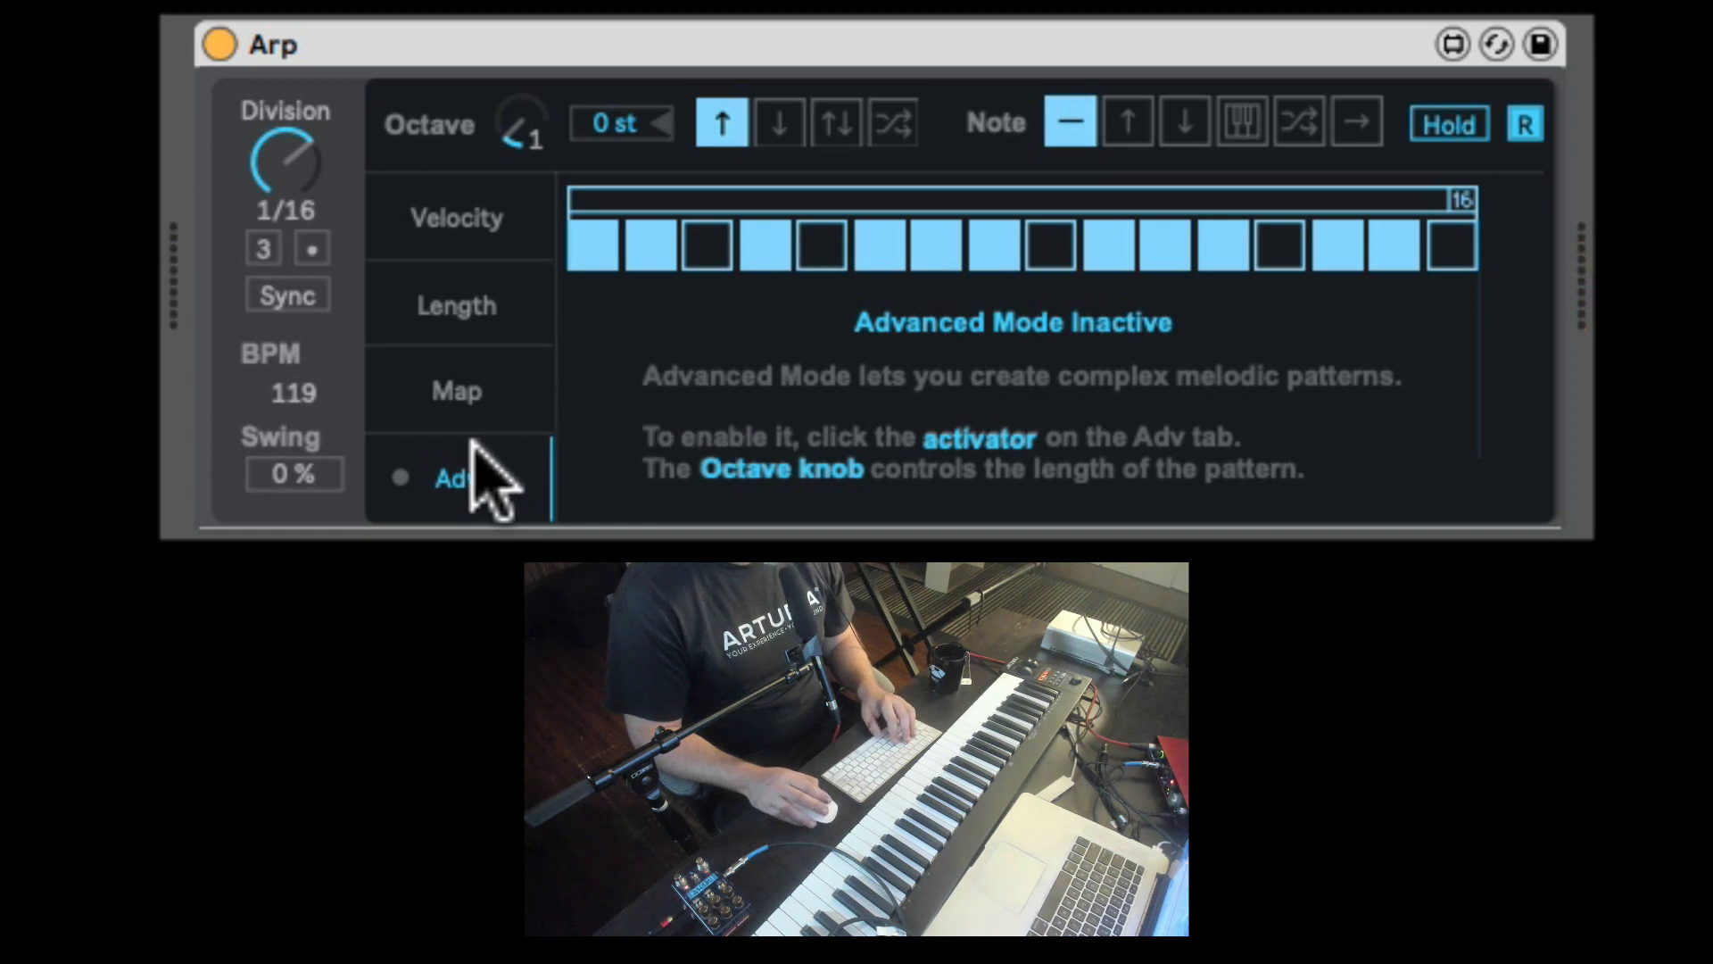
left_click(400, 479)
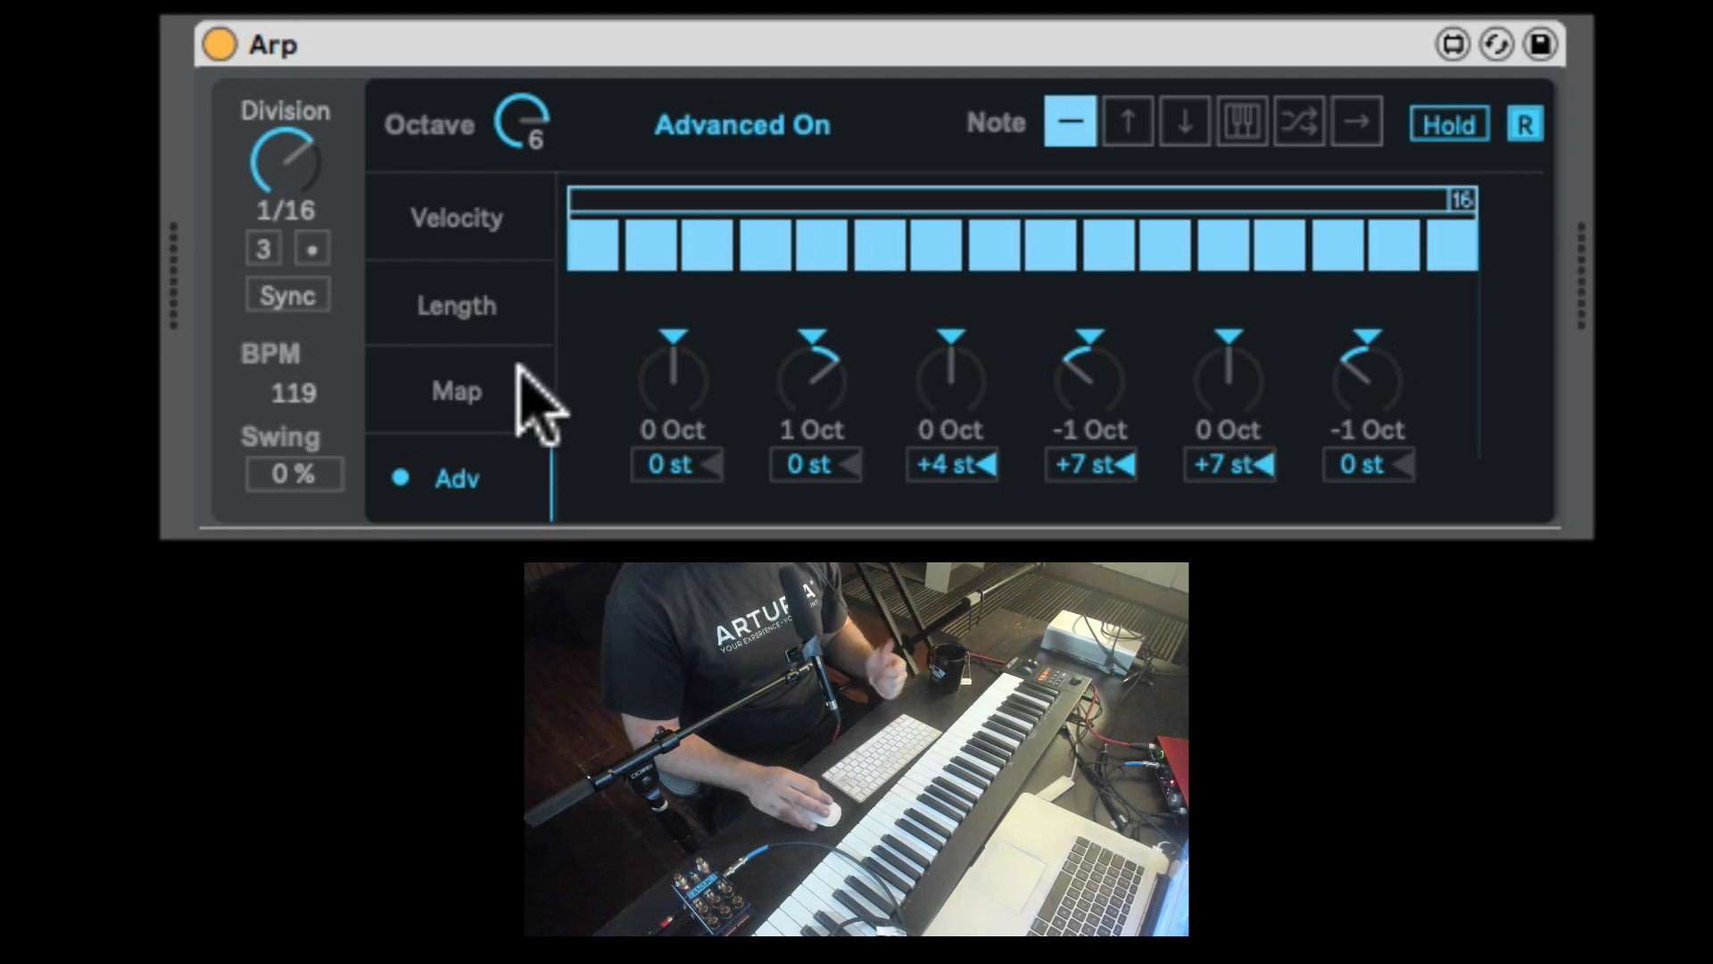
- Review the Arp's Velocity, Length and Advanced octave/semitone pages, ending back on the velocity sequencer
left_click(455, 216)
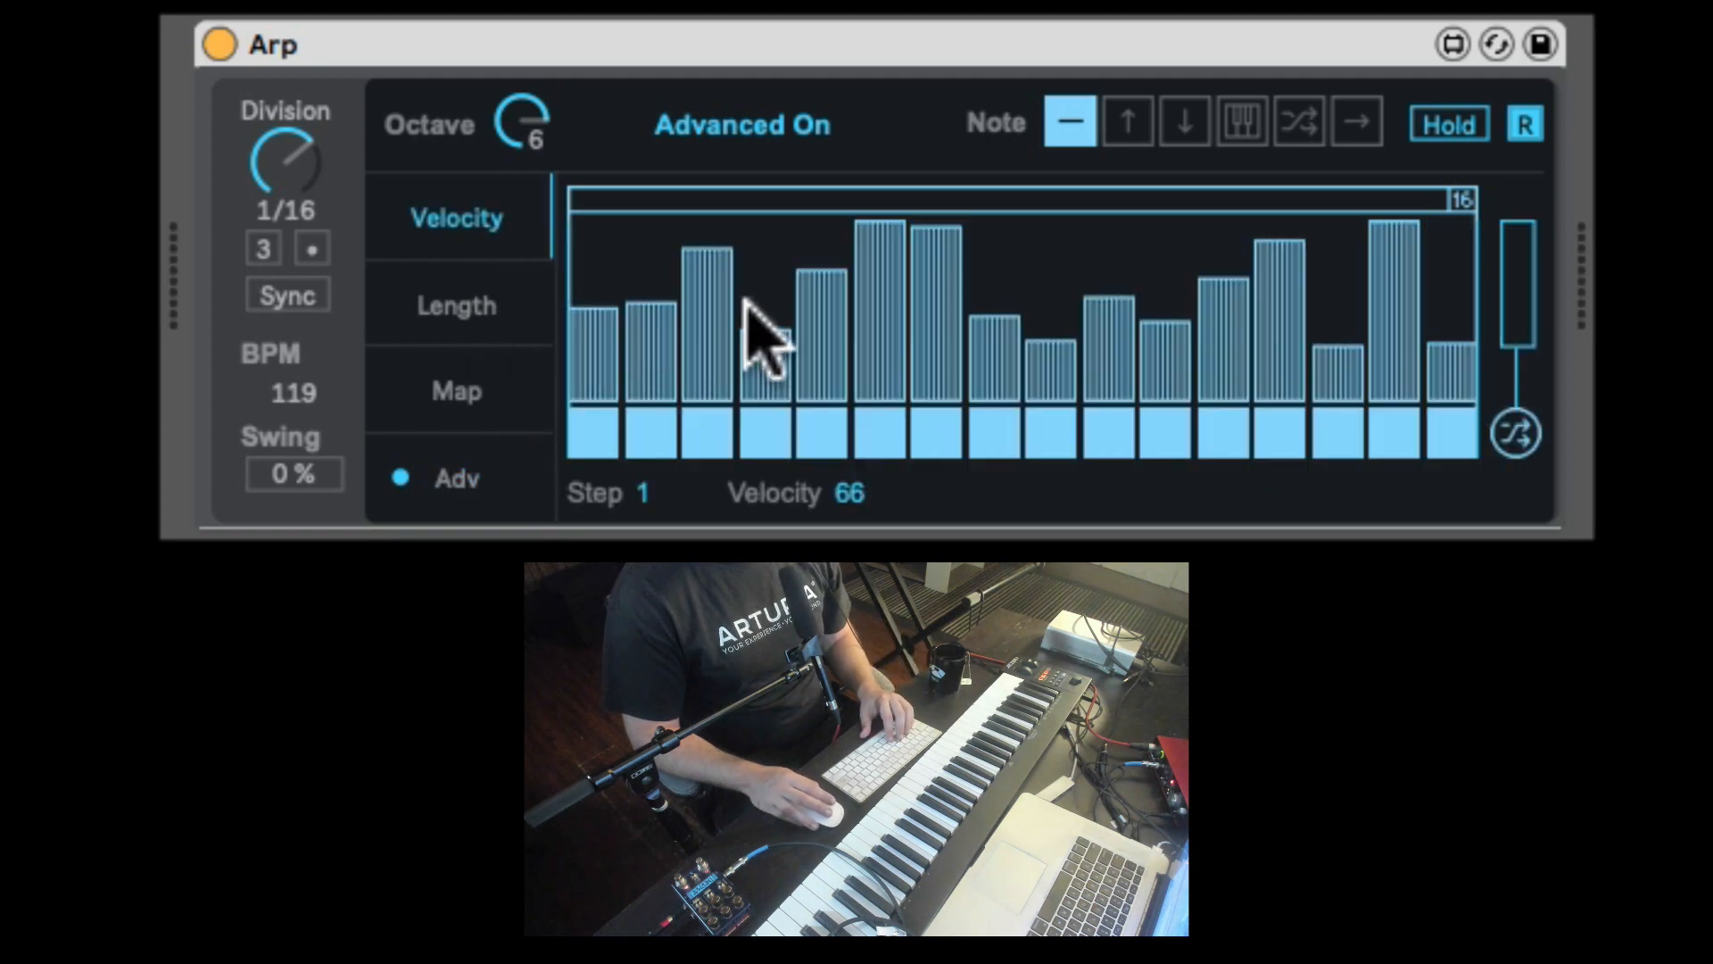
left_click(455, 305)
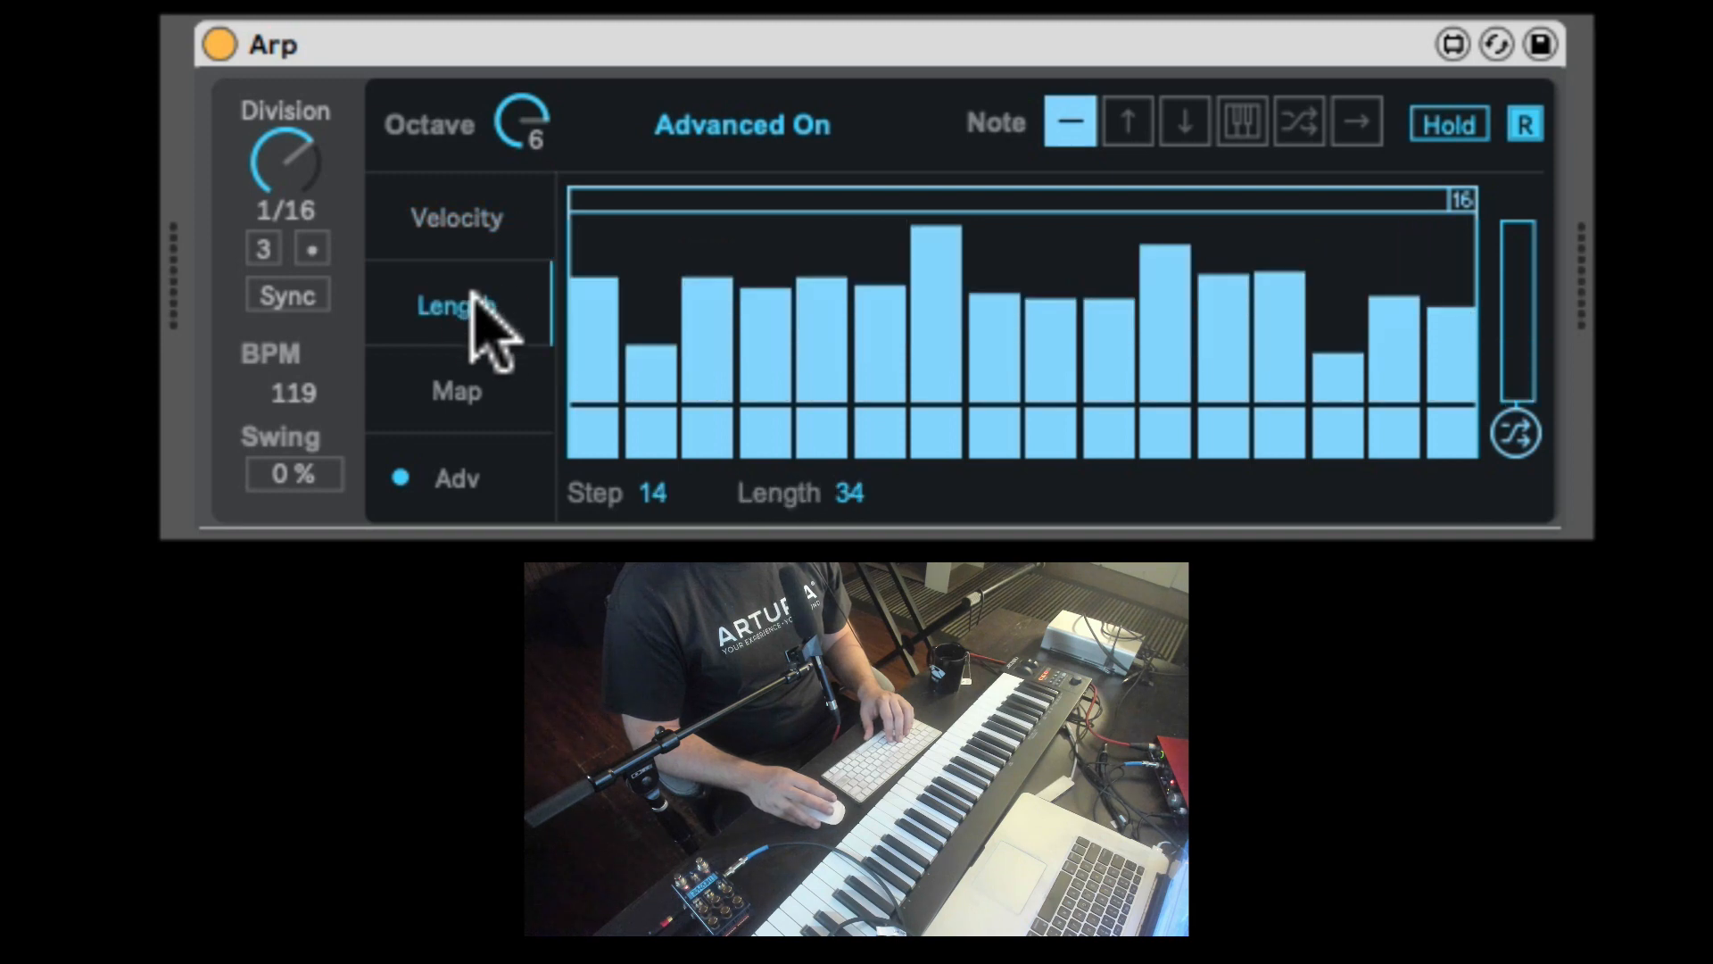
left_click(455, 391)
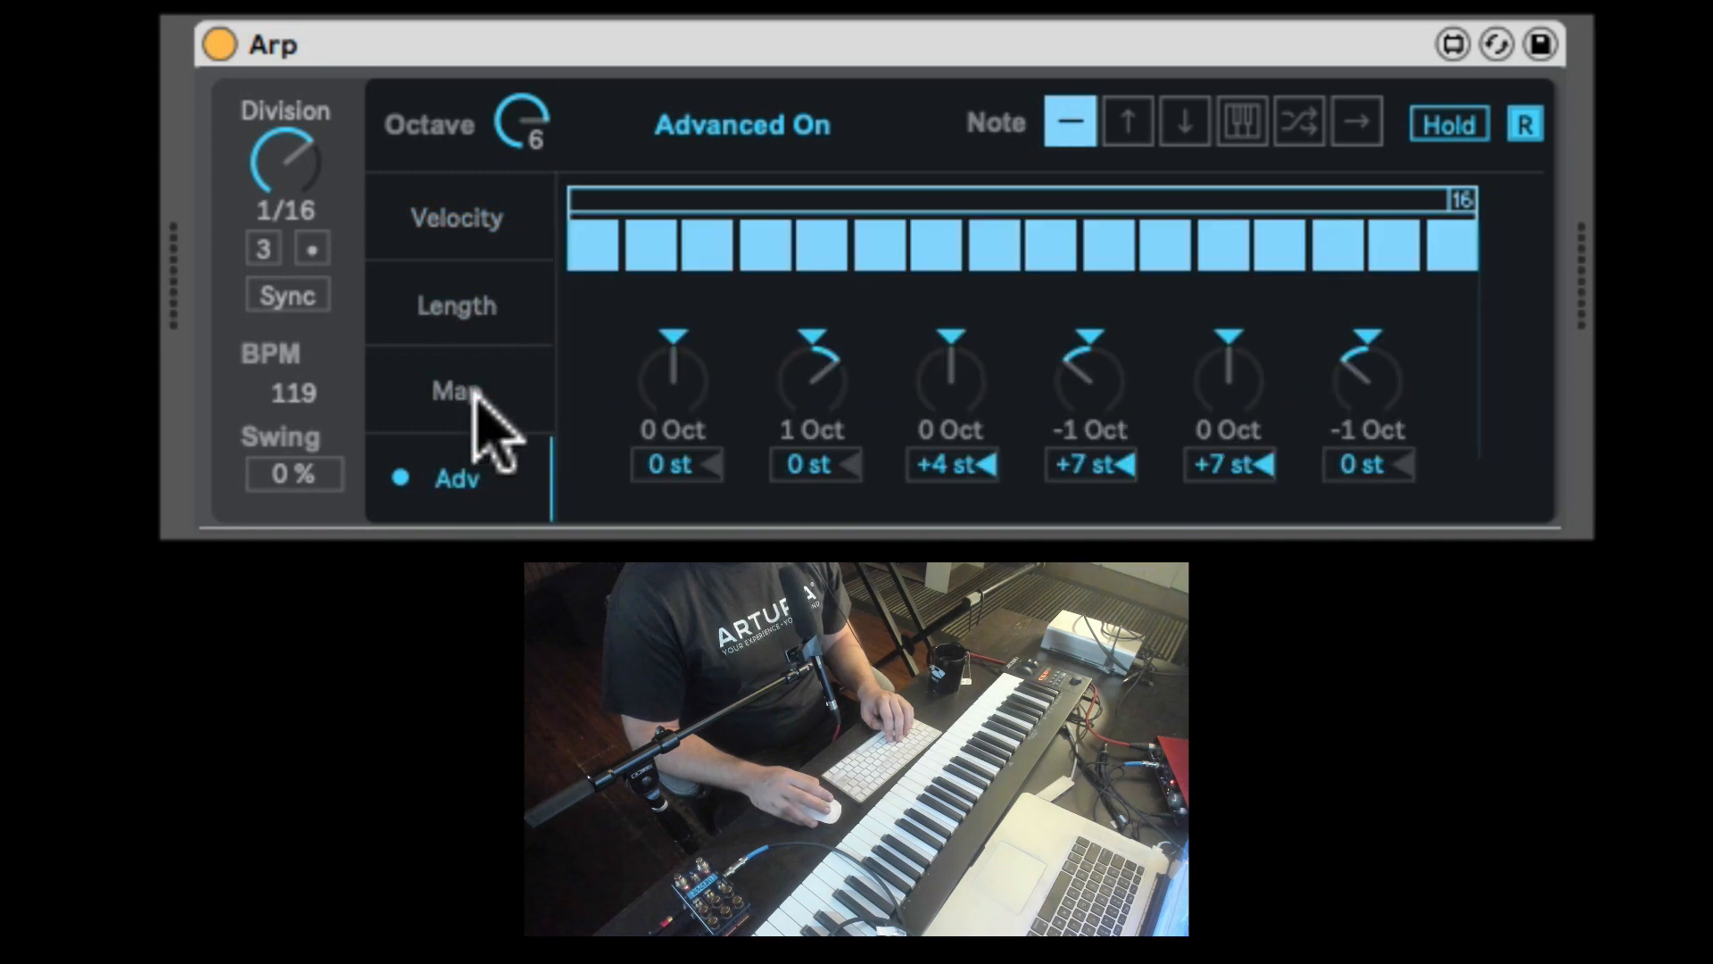
left_click(455, 218)
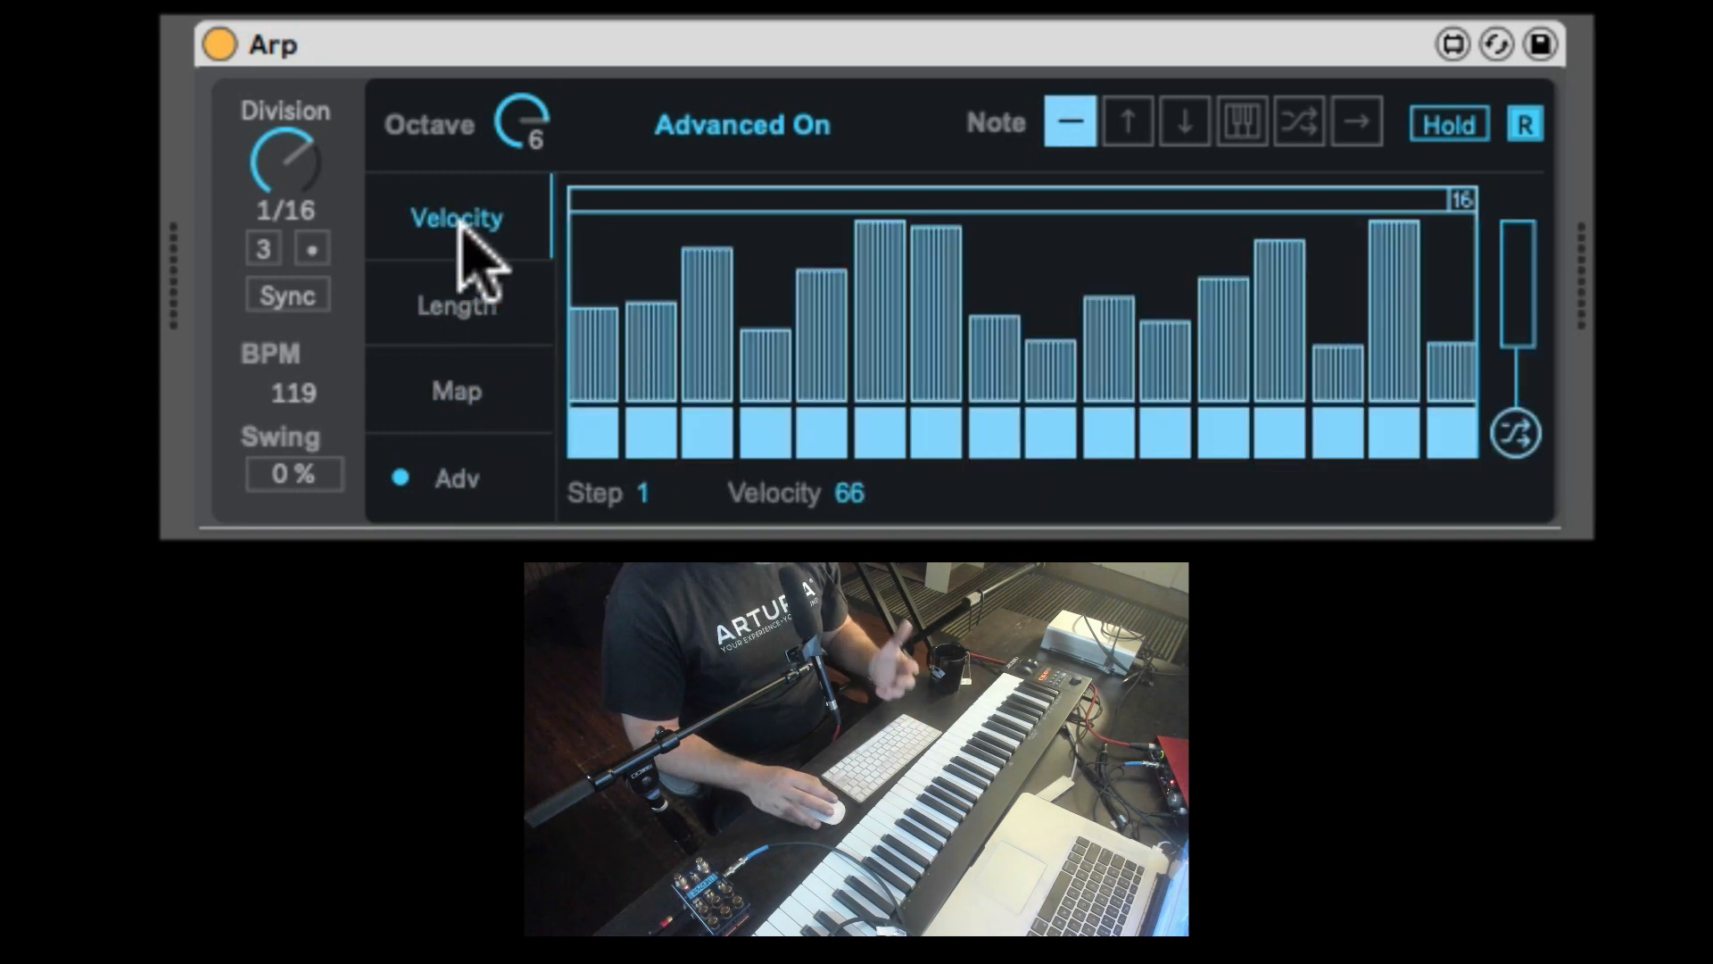